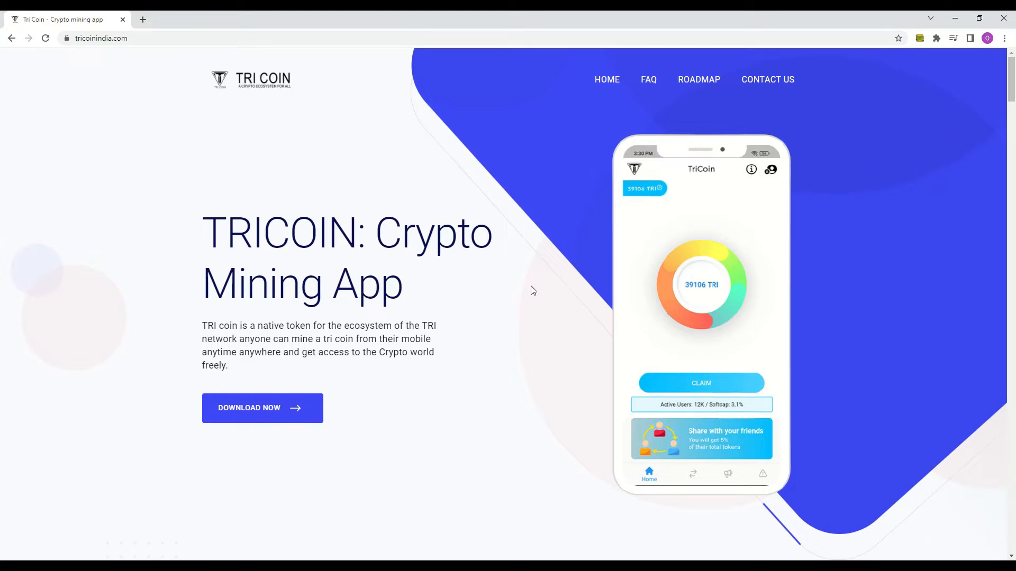
pyautogui.moveTo(579, 254)
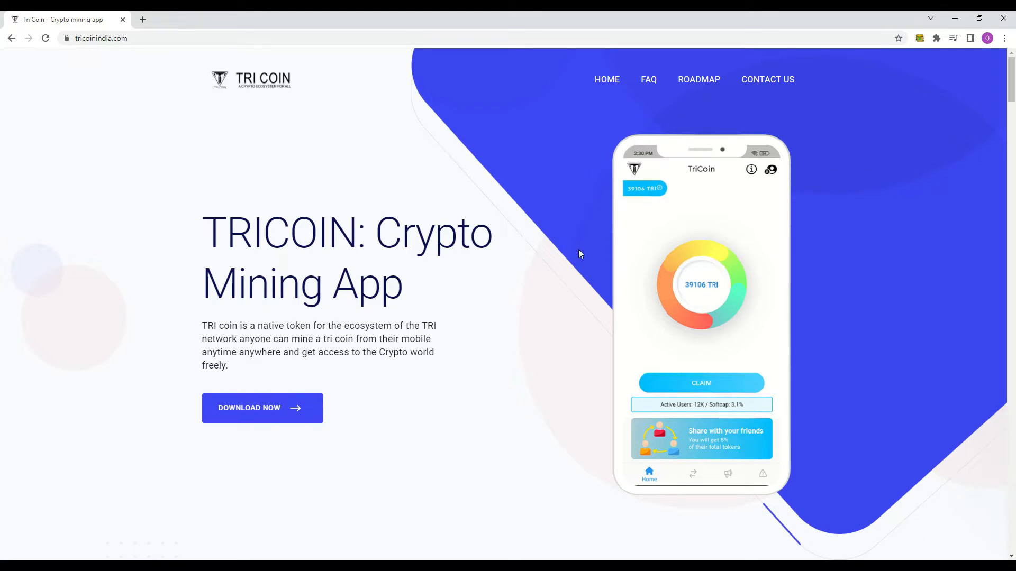
pyautogui.moveTo(450, 241)
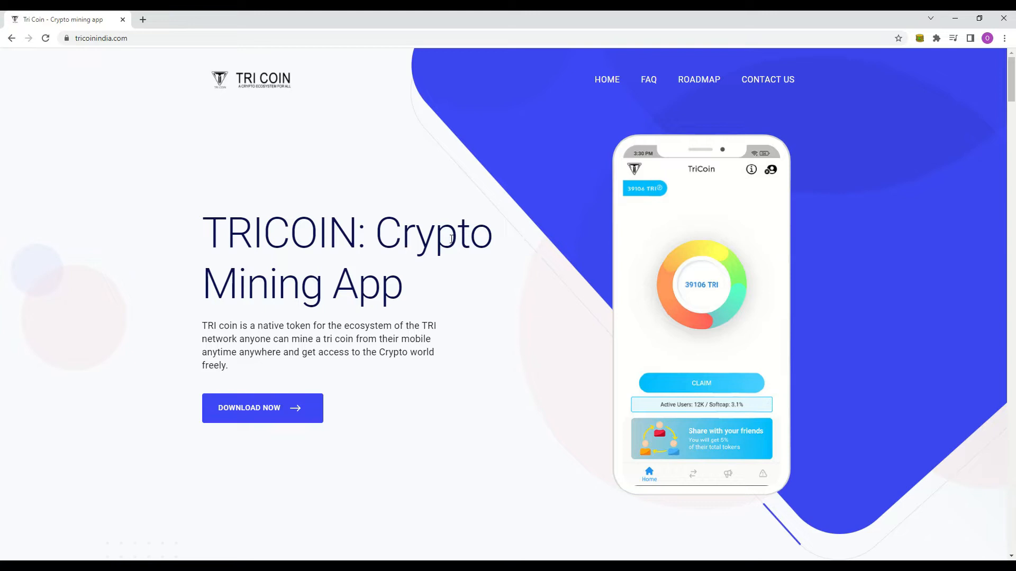
# Step: Highlight the TRICOIN: Crypto Mining App headline and the TRI coin description paragraph
pyautogui.click(100, 38)
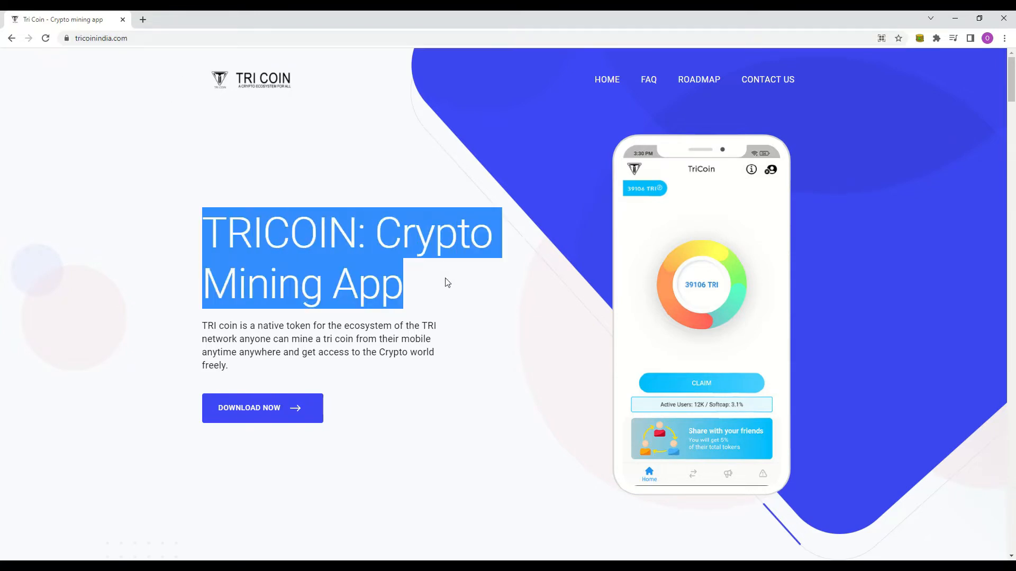
pyautogui.click(443, 329)
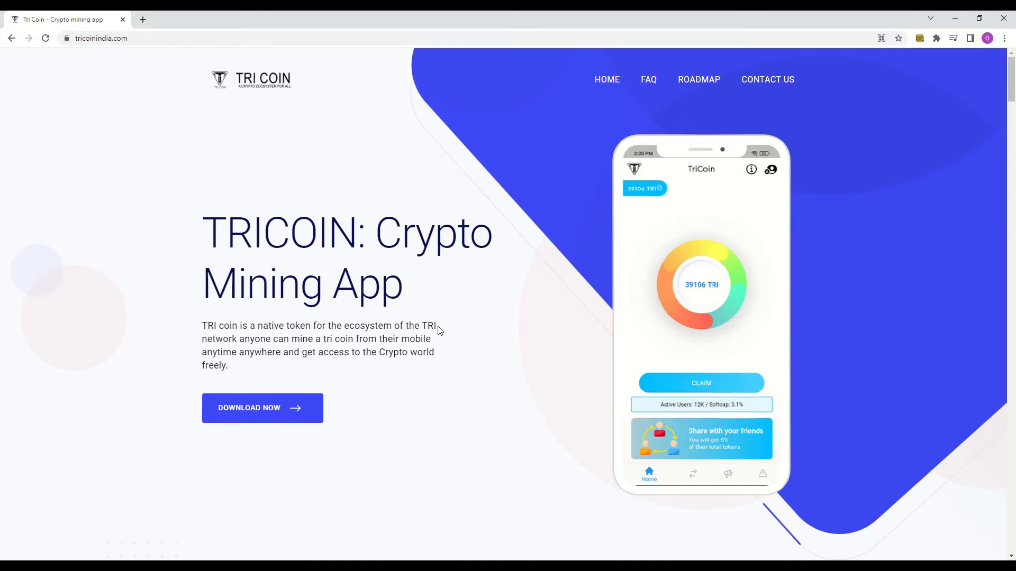
pyautogui.doubleClick(219, 326)
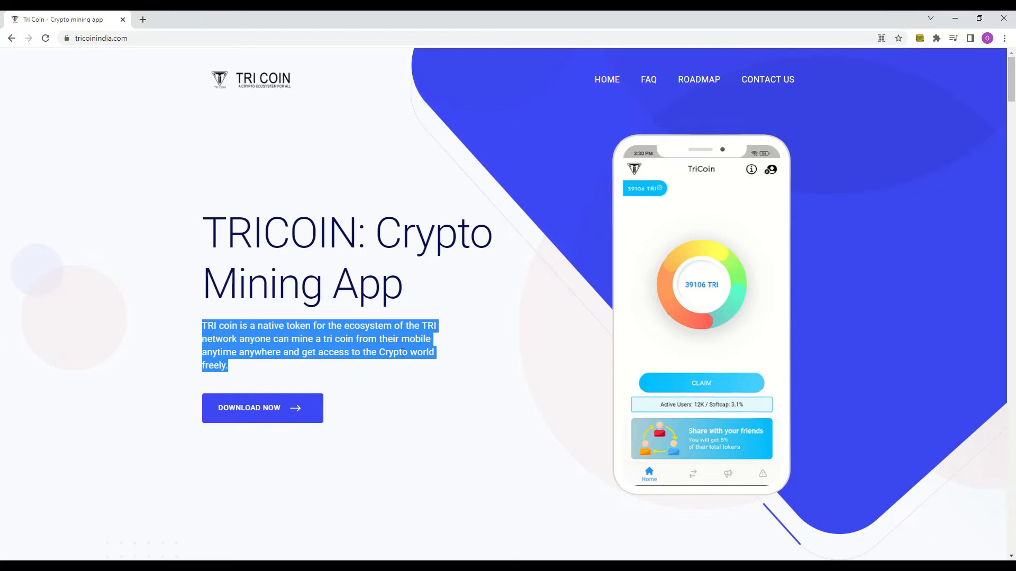
# Step: Scroll past the hero to the features: Mobile Mining, BSC Chain, Share & Earn 5%
pyautogui.scroll(-3)
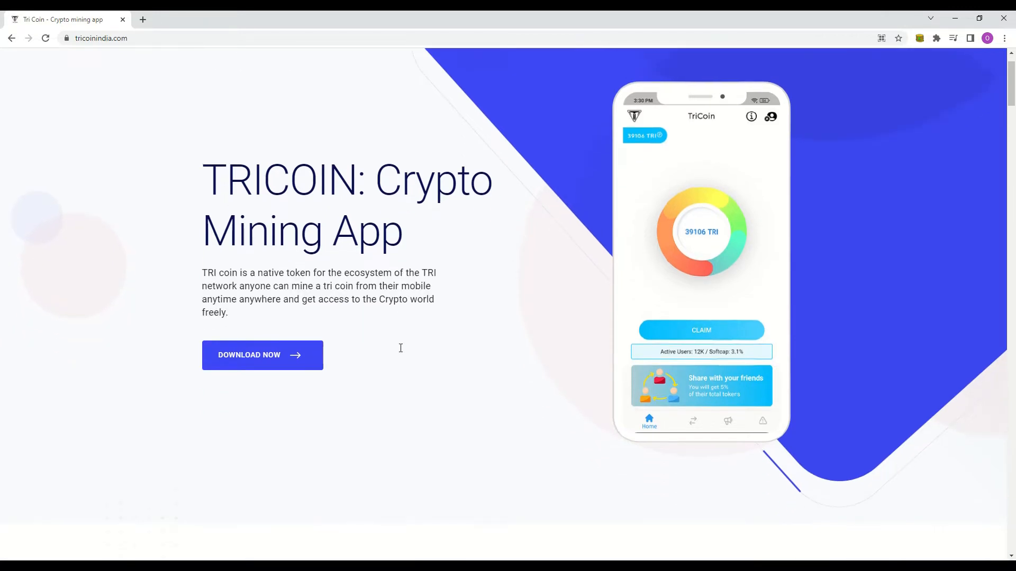
pyautogui.scroll(-3)
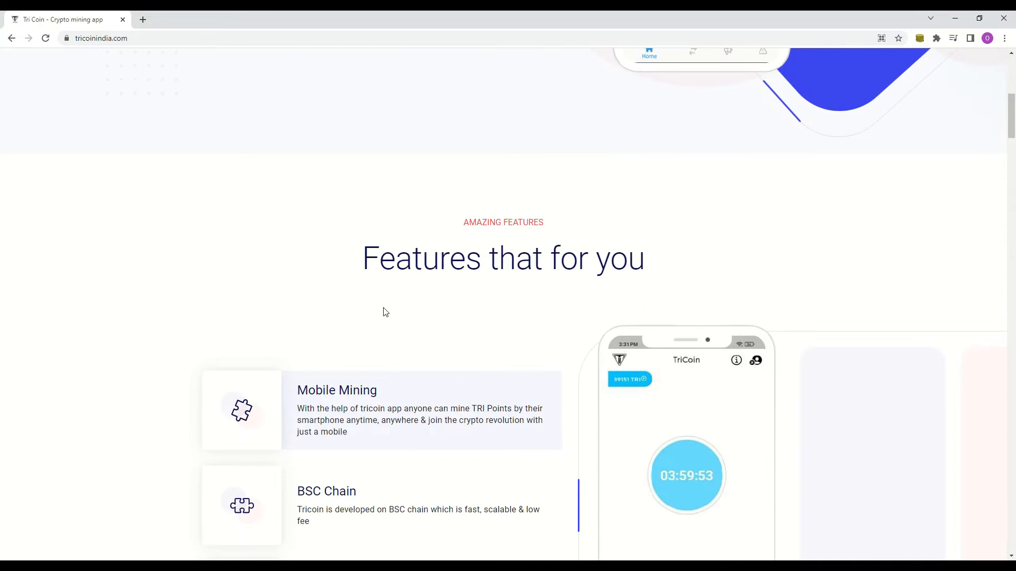
pyautogui.moveTo(527, 298)
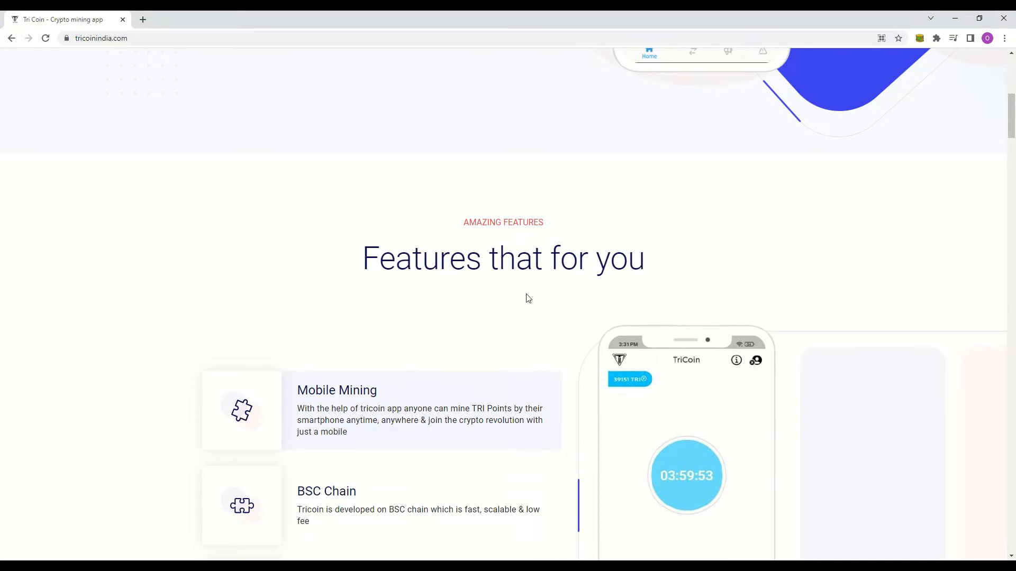
pyautogui.scroll(-3)
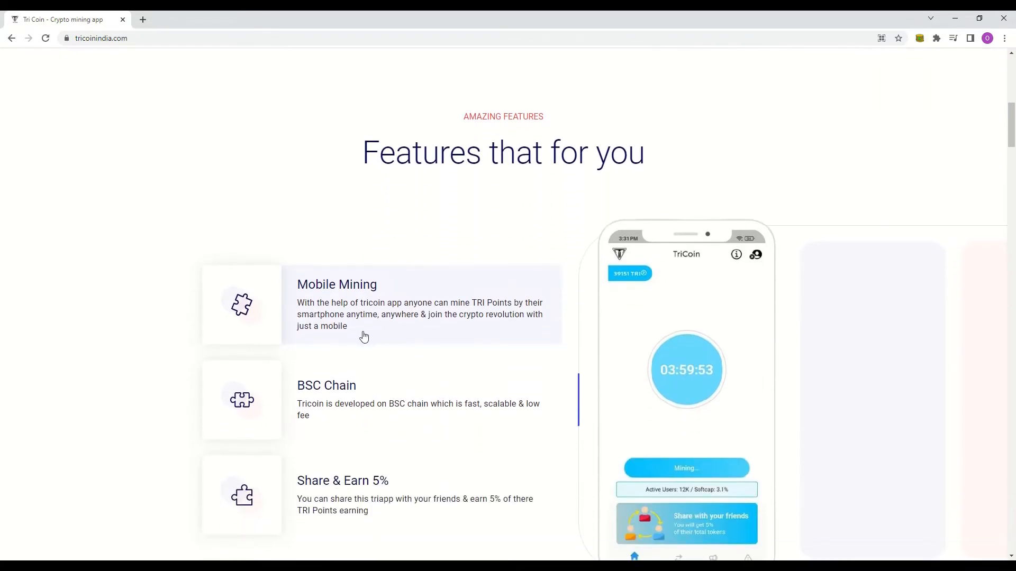
pyautogui.moveTo(301, 302)
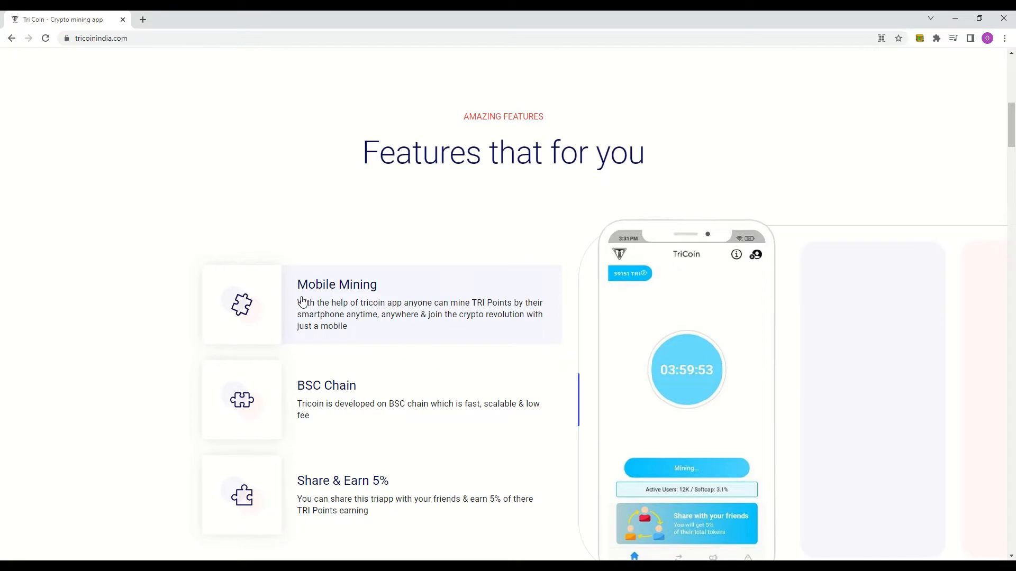
pyautogui.moveTo(367, 407)
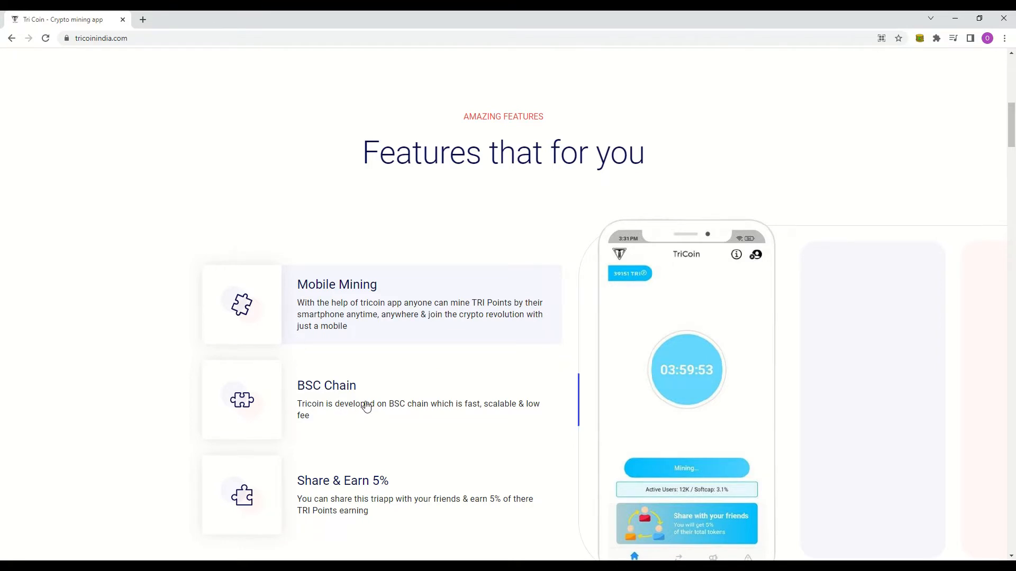
pyautogui.scroll(-3)
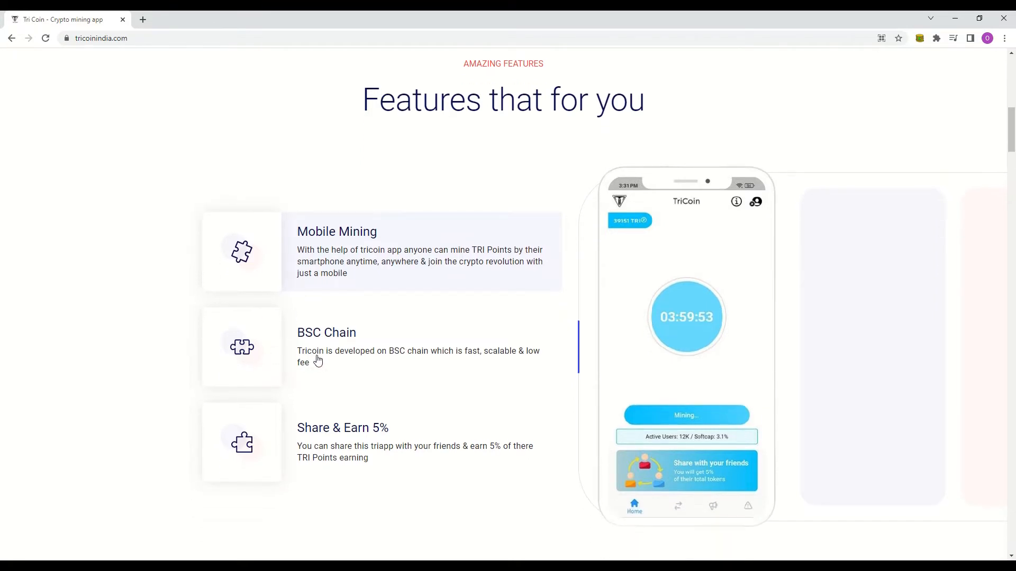
pyautogui.moveTo(224, 371)
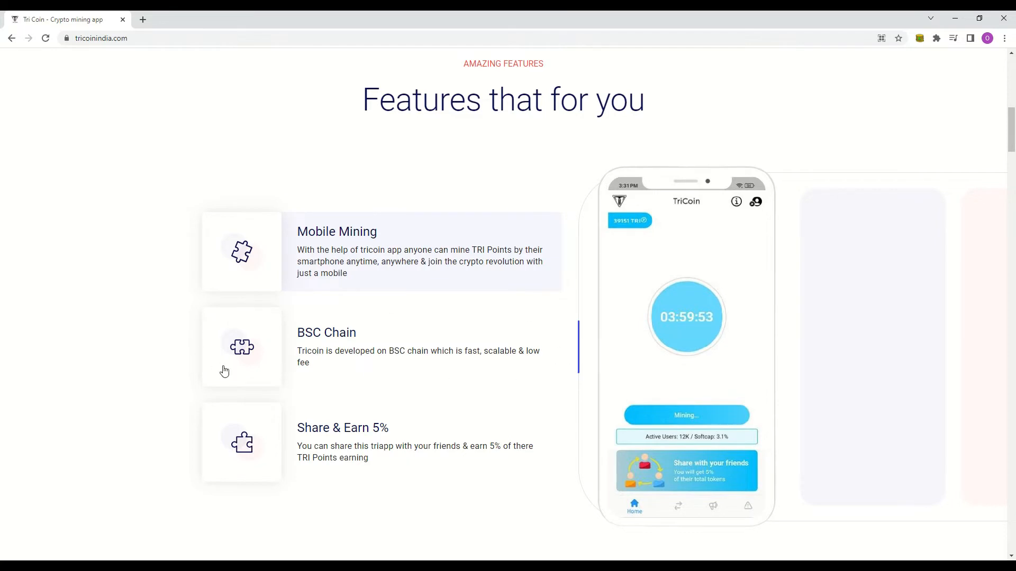
pyautogui.scroll(-3)
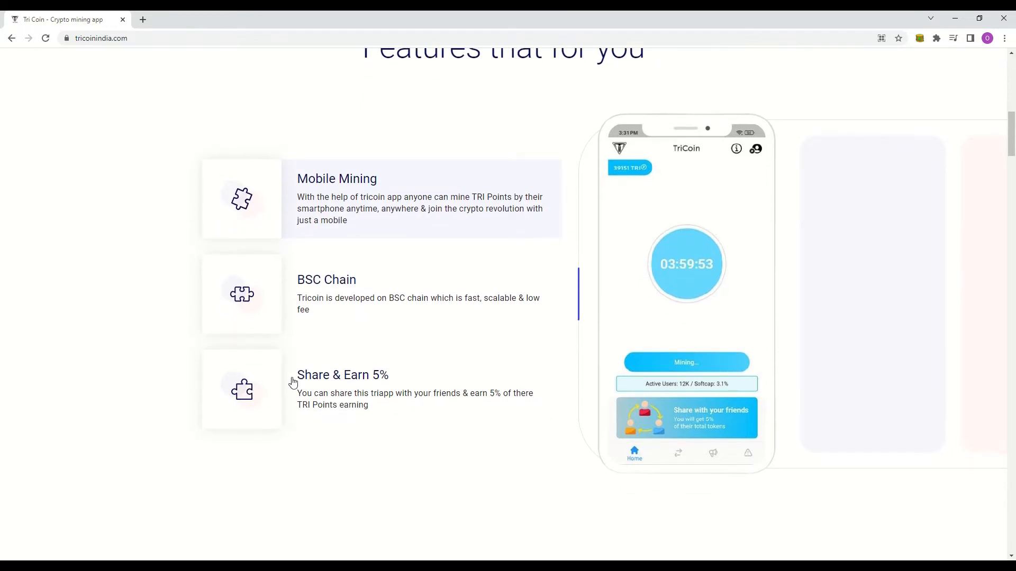
pyautogui.moveTo(226, 387)
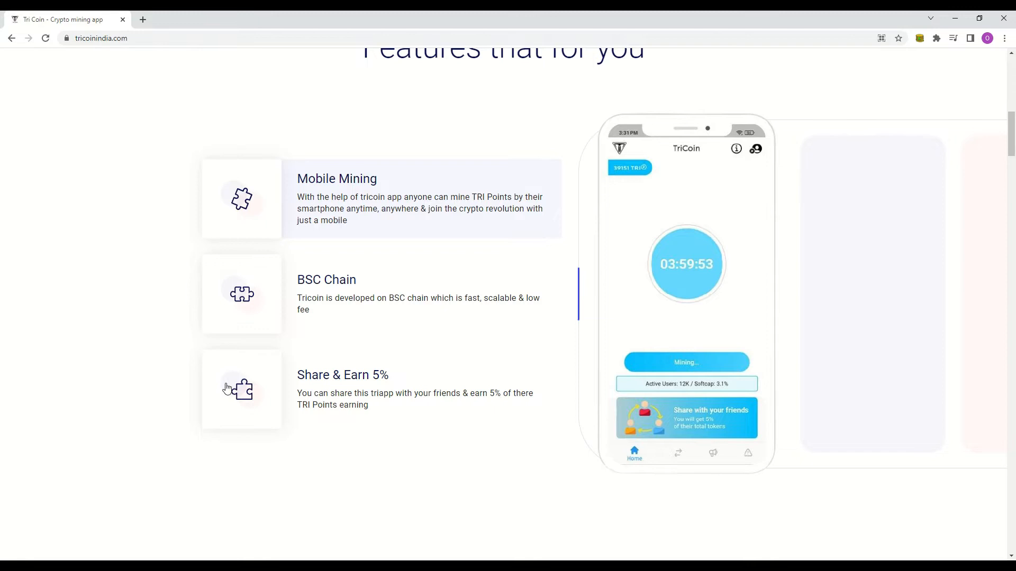
pyautogui.moveTo(223, 381)
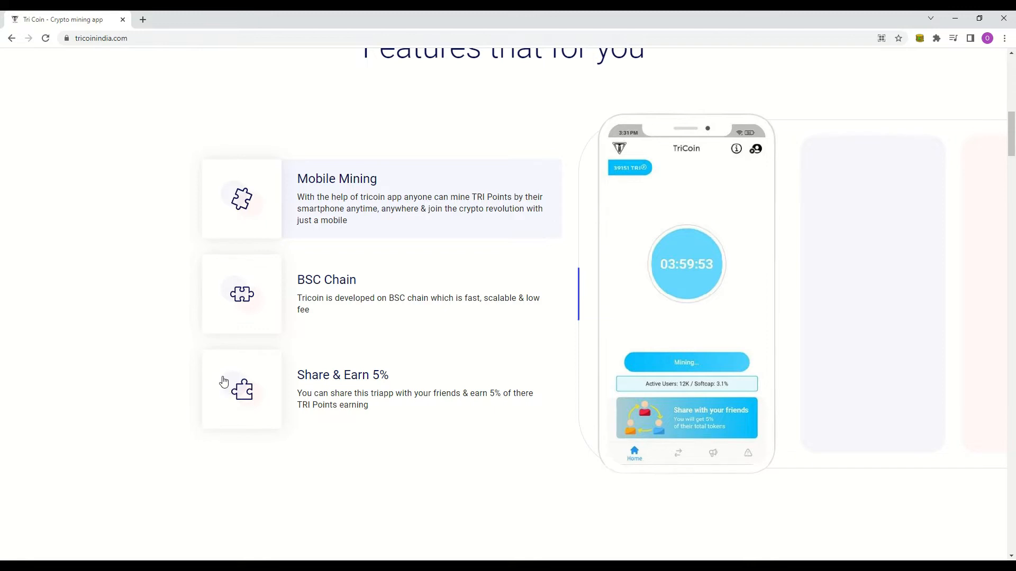
pyautogui.scroll(-3)
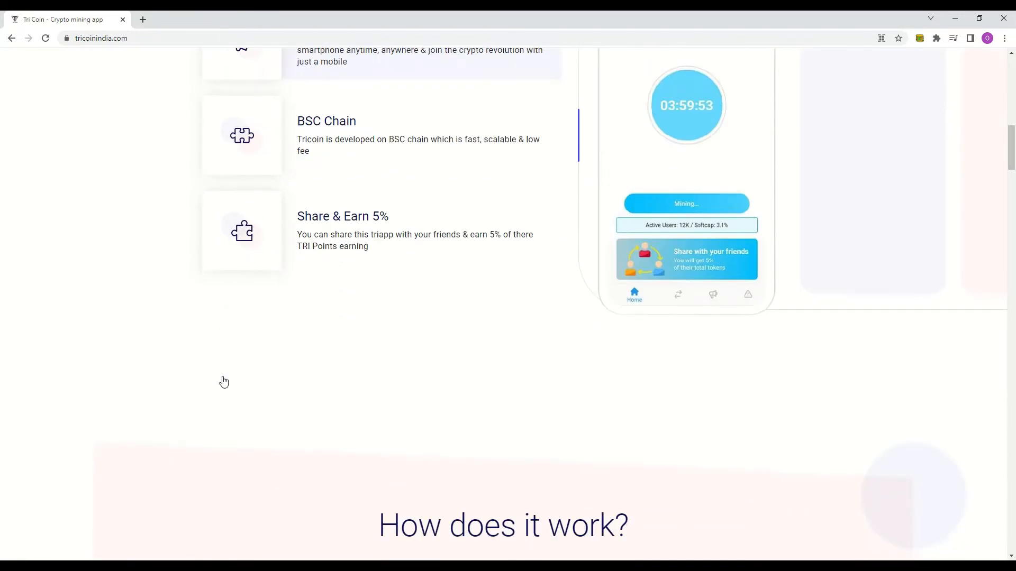
# Step: Scroll to the three-step guide: download via referral, register with Google, start mining
pyautogui.scroll(-3)
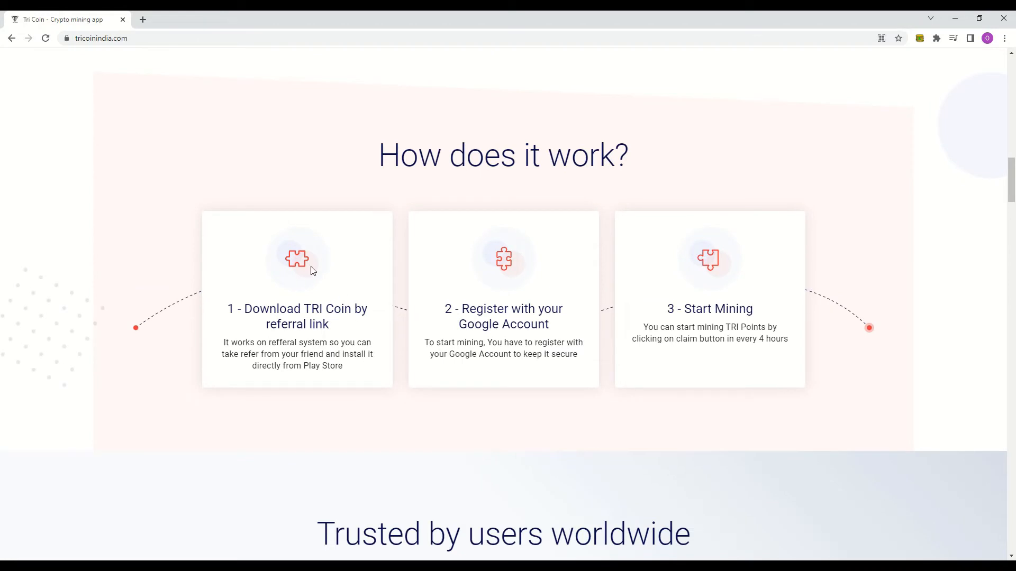
pyautogui.moveTo(567, 357)
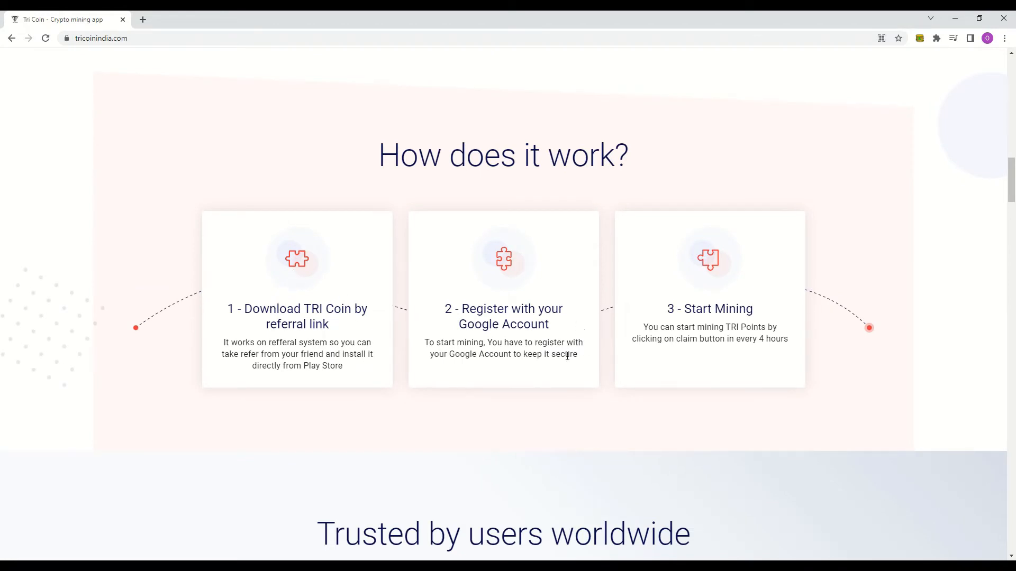
pyautogui.moveTo(680, 445)
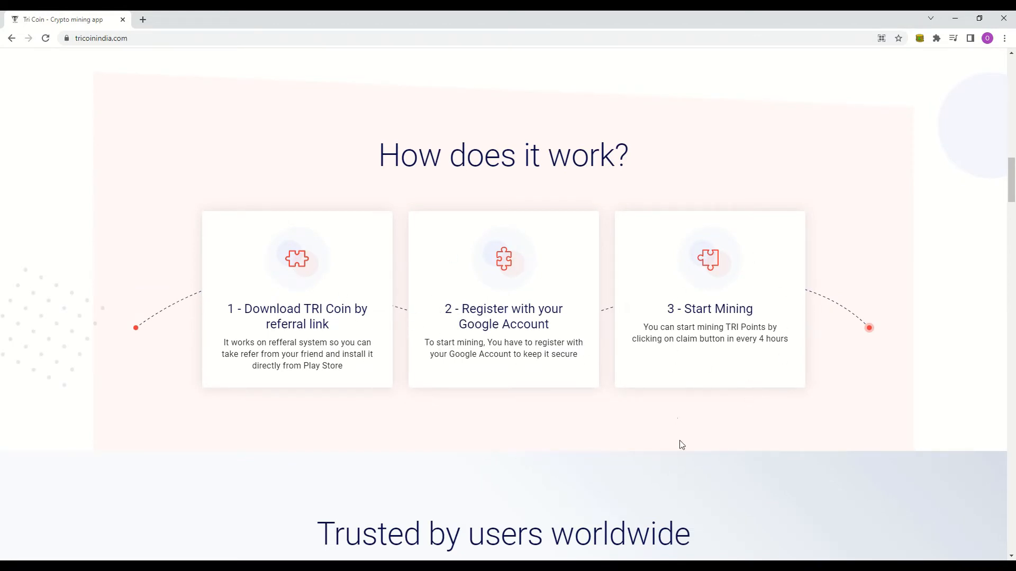
pyautogui.moveTo(759, 342)
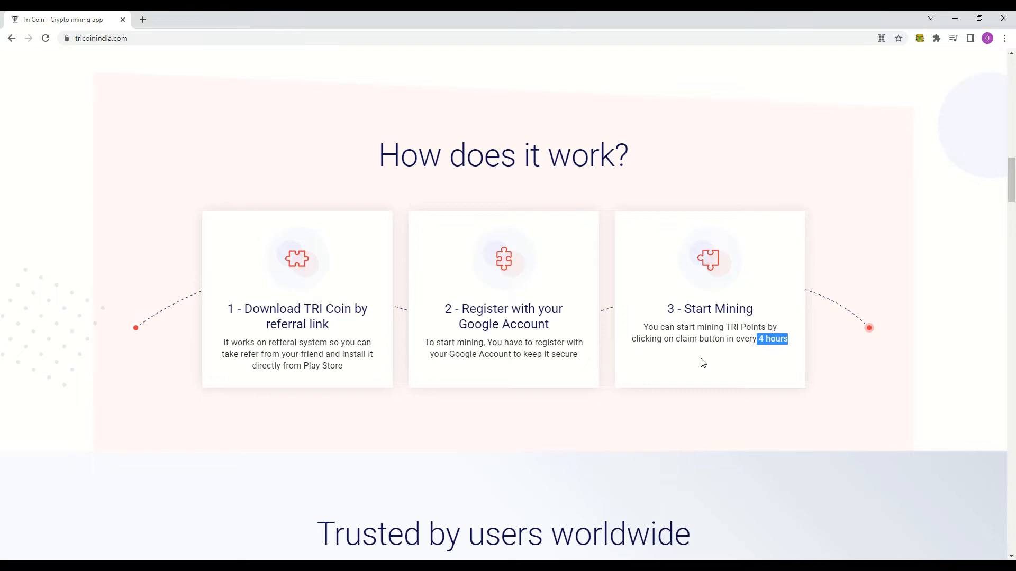
pyautogui.moveTo(308, 353)
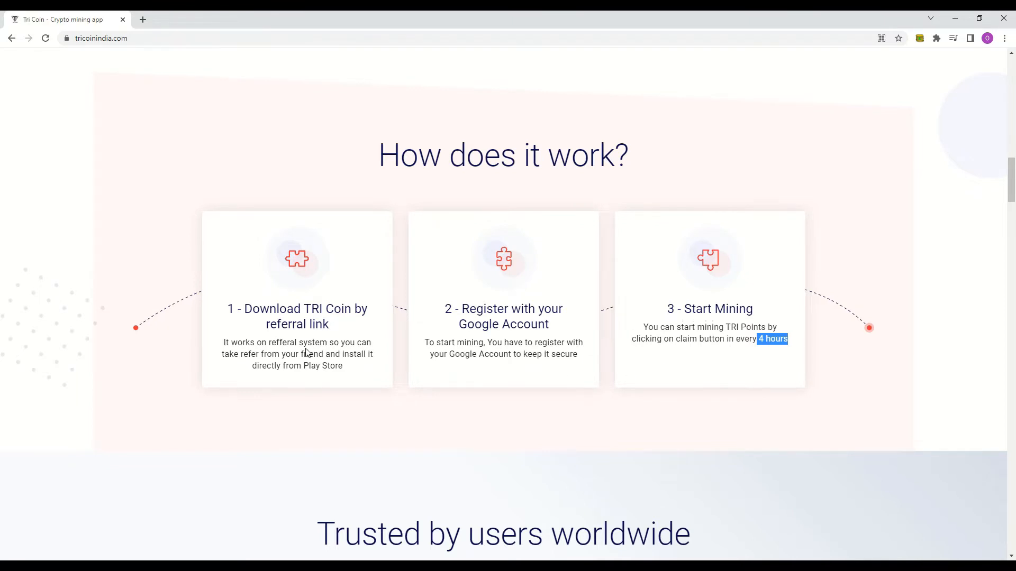
# Step: Scroll past the 50k+ users, 4.3/5 rating stats to the About us founder statement
pyautogui.scroll(-3)
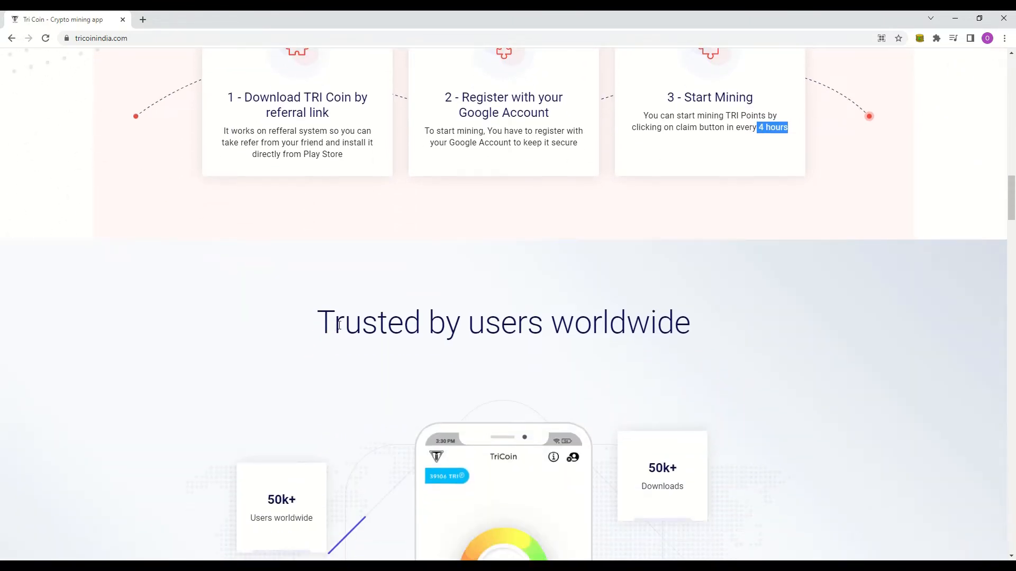
pyautogui.scroll(-3)
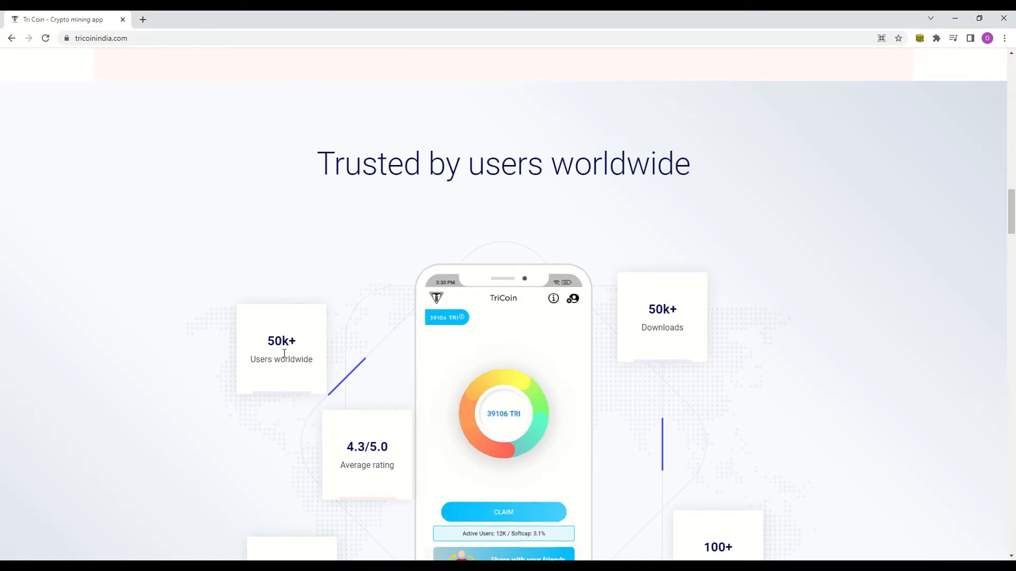
pyautogui.scroll(-3)
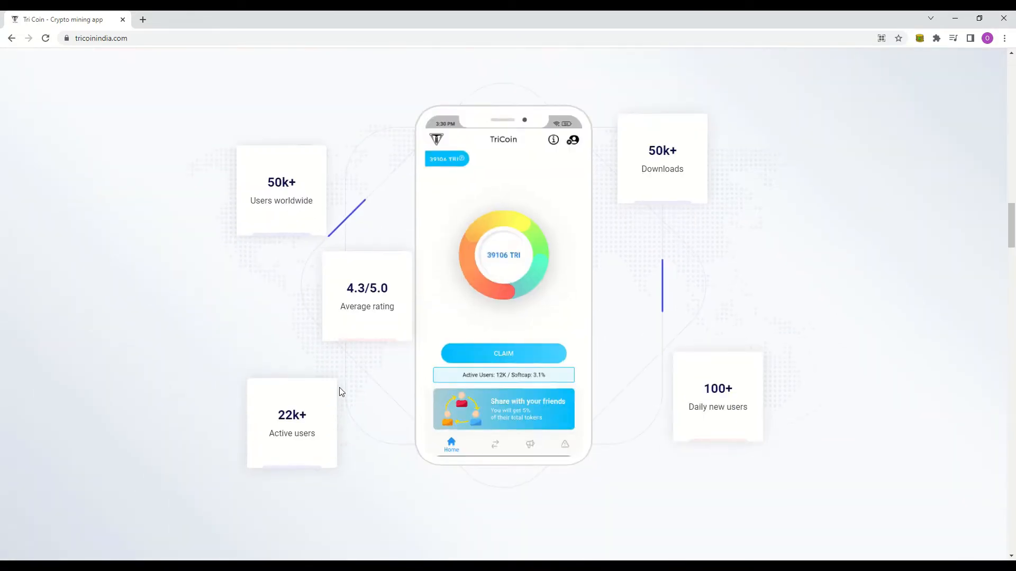
pyautogui.moveTo(299, 394)
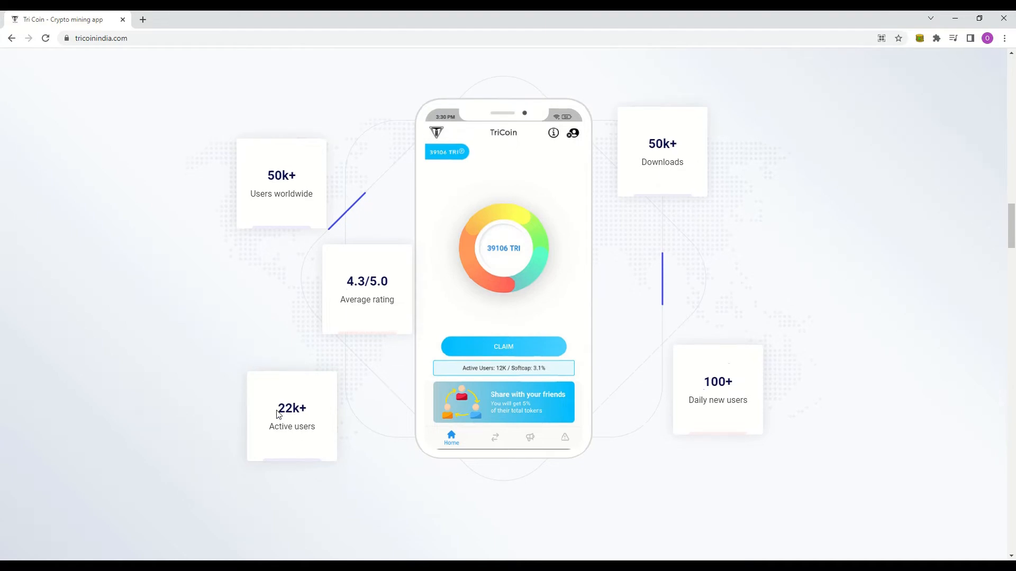
pyautogui.scroll(-3)
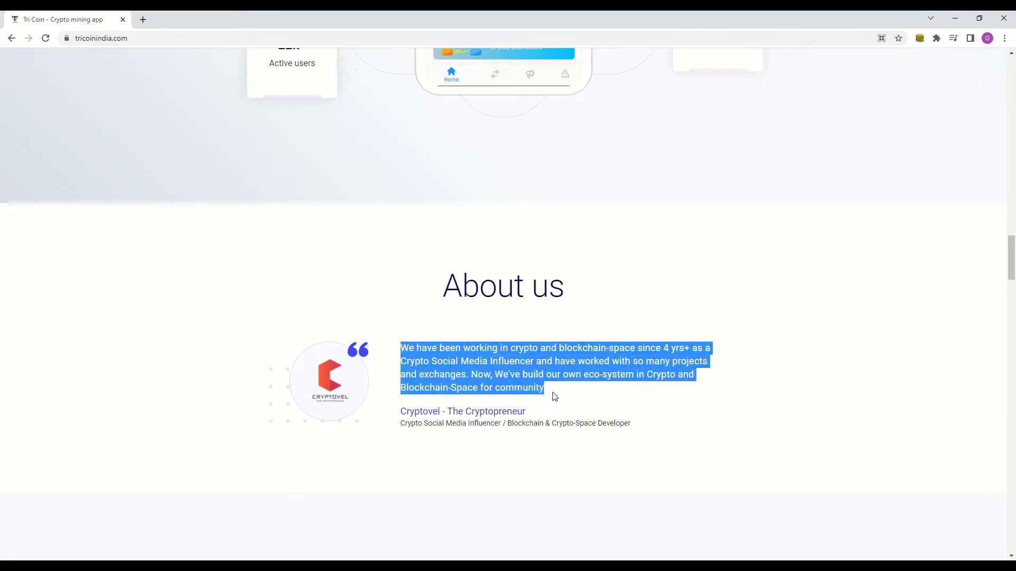
# Step: Scroll to the App screenshots carousel showing splash, sign-in, claim and mining screens
pyautogui.scroll(-3)
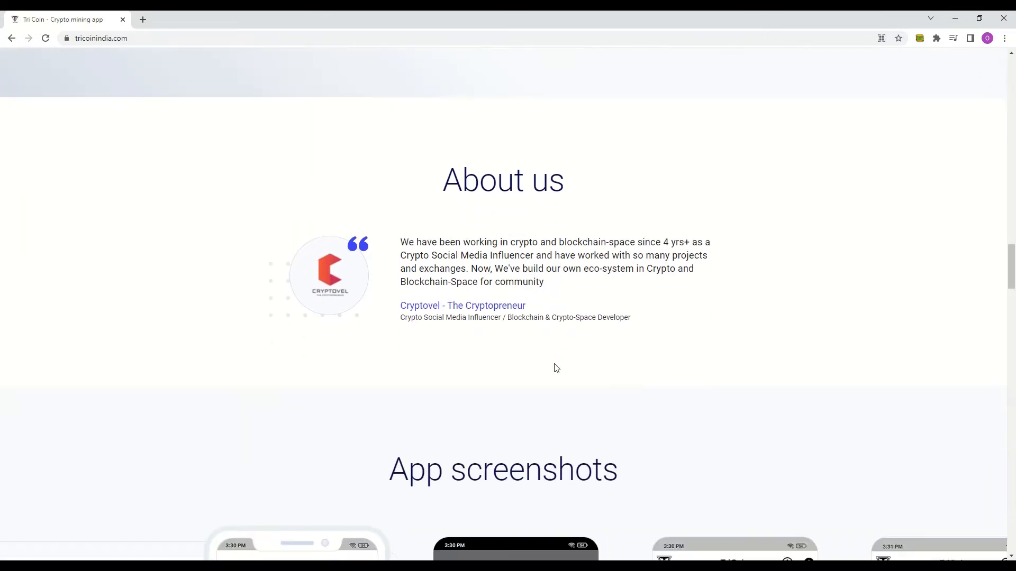
pyautogui.moveTo(664, 335)
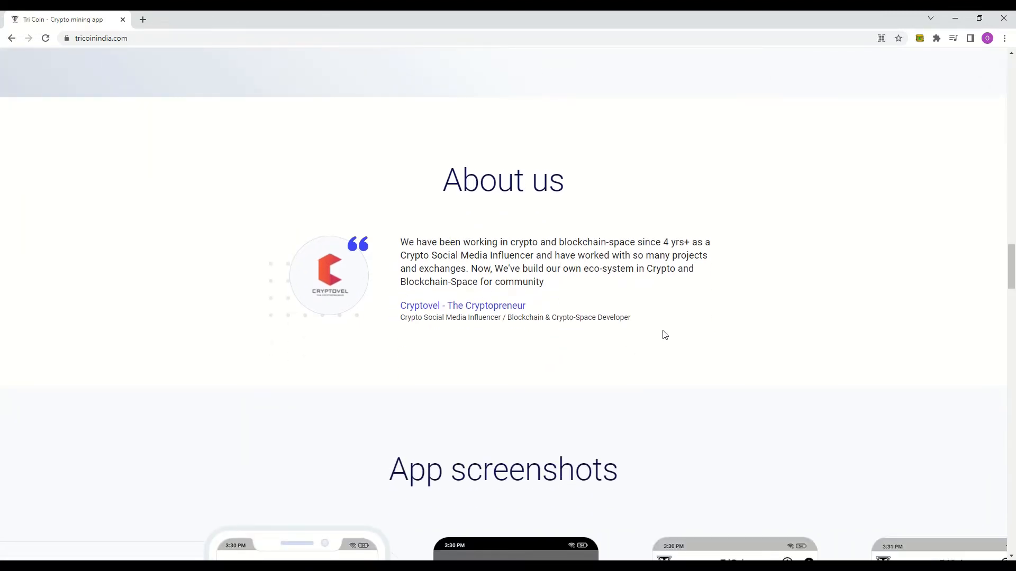
pyautogui.moveTo(662, 354)
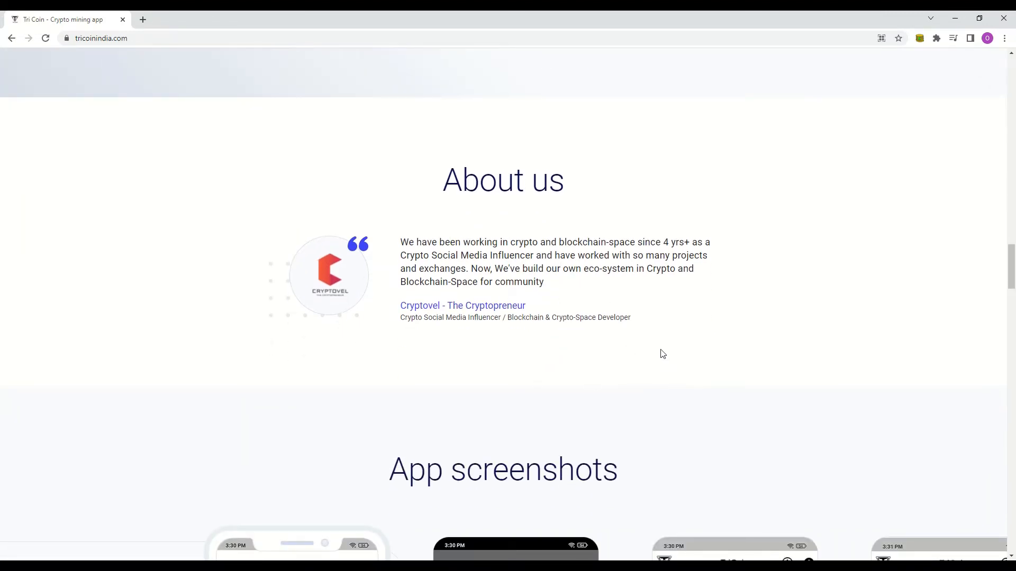
pyautogui.moveTo(517, 355)
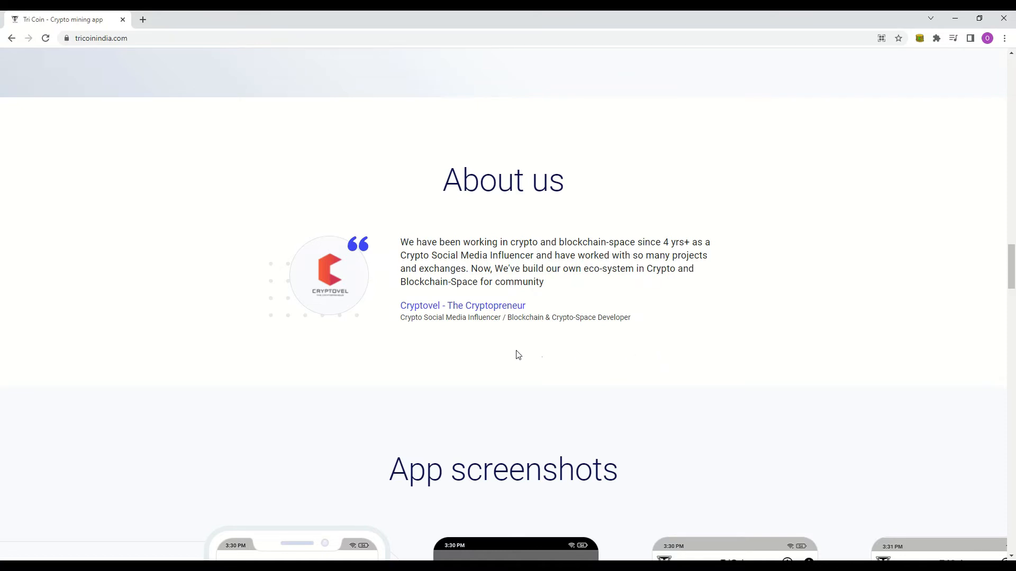
pyautogui.scroll(-3)
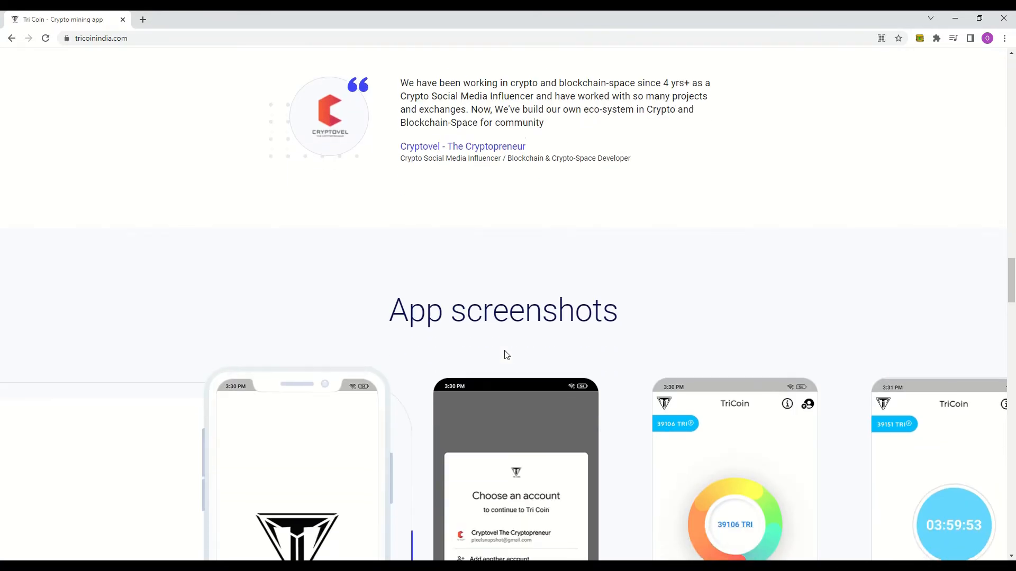
pyautogui.scroll(-3)
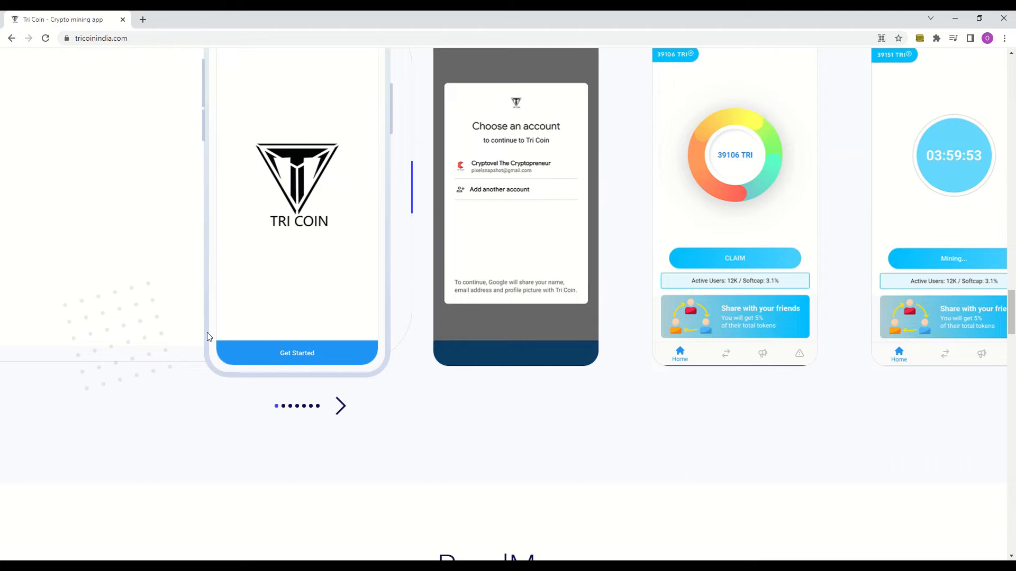
# Step: Scroll to the RoadMap phases One to Three and briefly highlight the Phase Two listing text
pyautogui.scroll(-3)
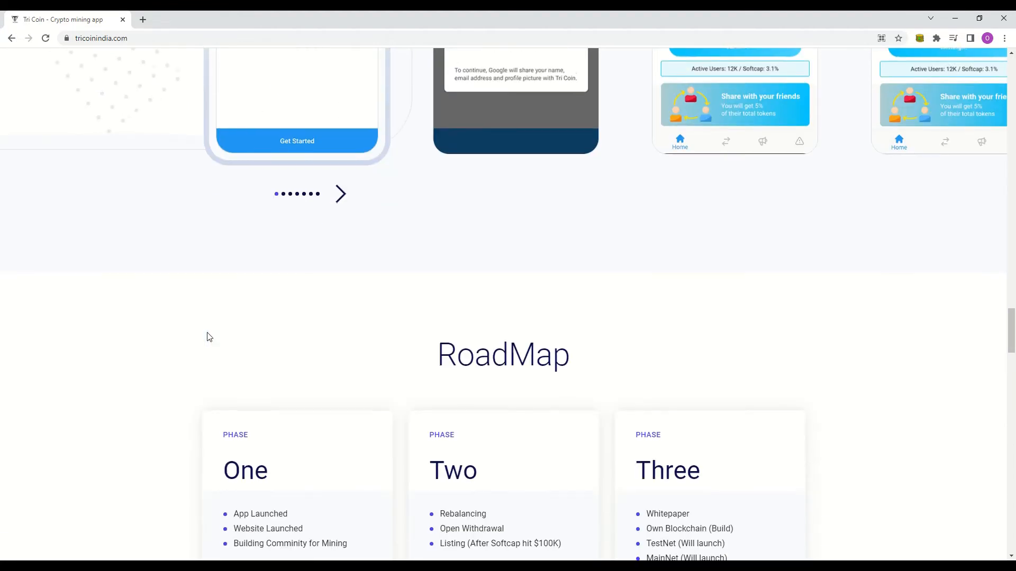
pyautogui.scroll(-3)
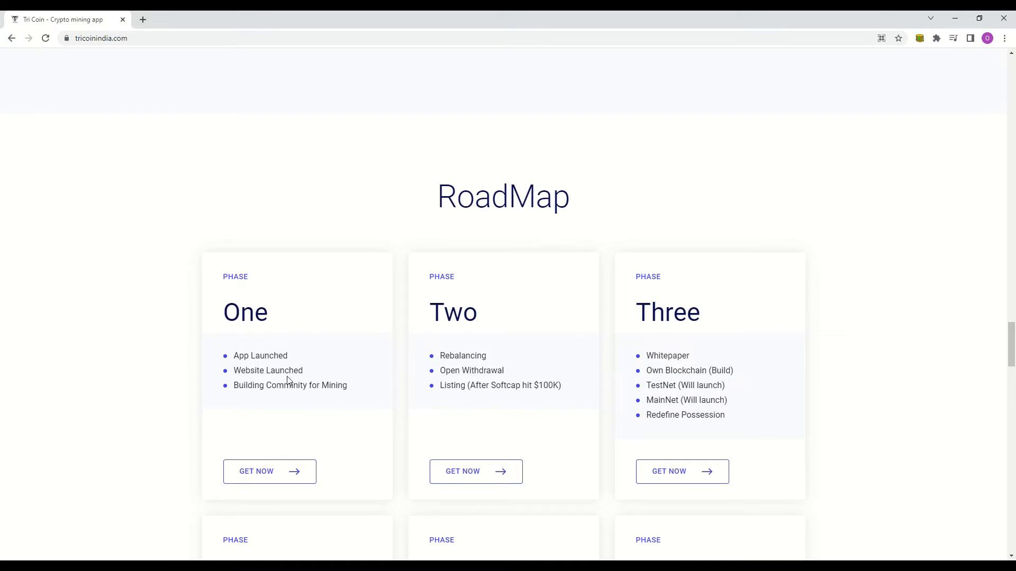
pyautogui.scroll(-3)
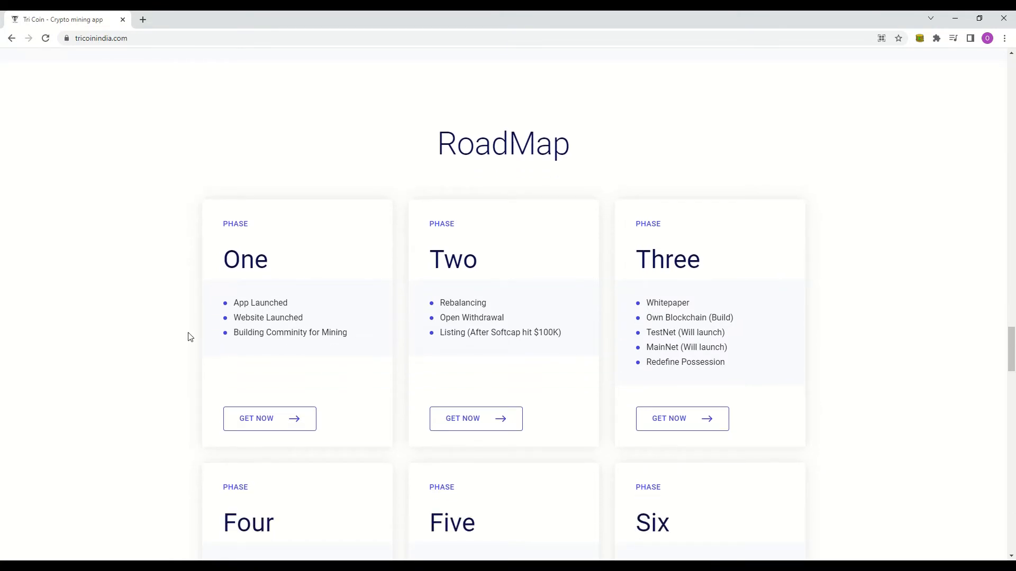
pyautogui.moveTo(564, 339)
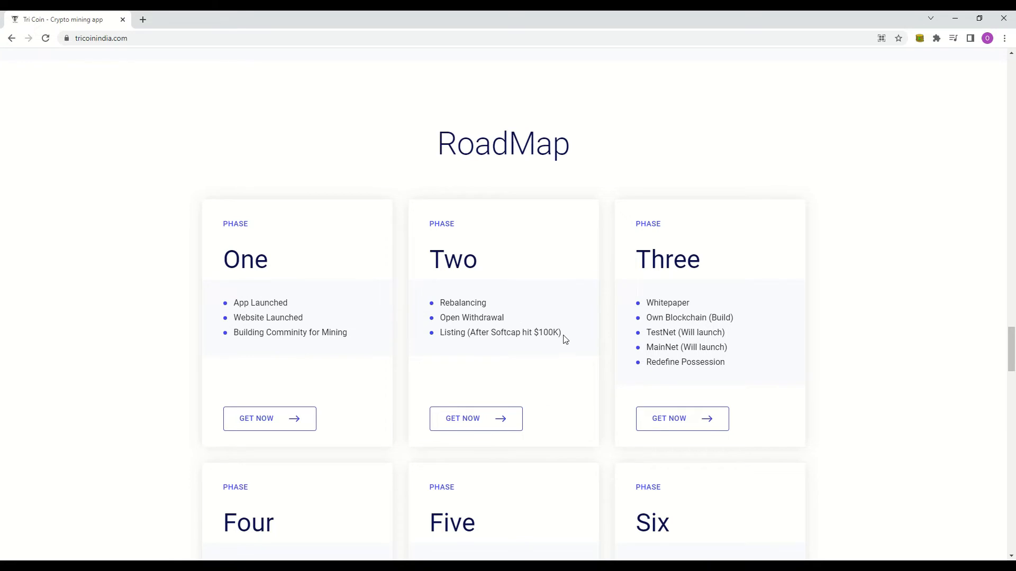
pyautogui.doubleClick(512, 333)
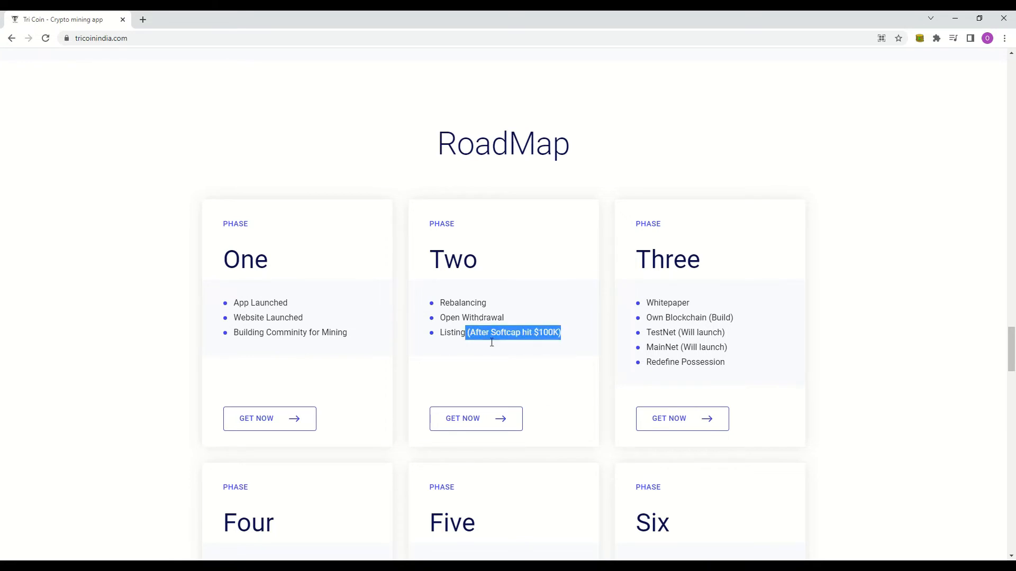
pyautogui.click(674, 284)
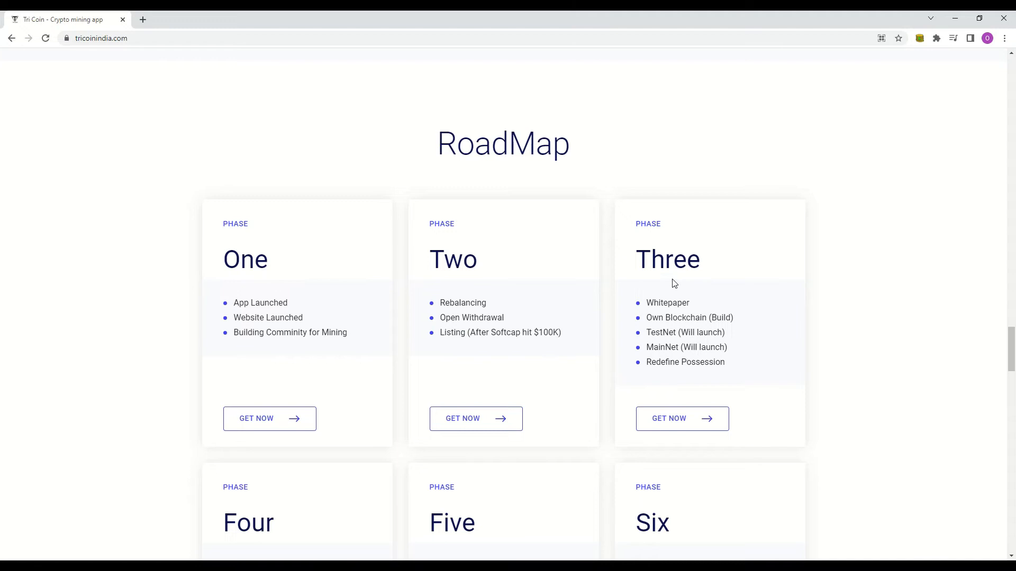
pyautogui.moveTo(840, 404)
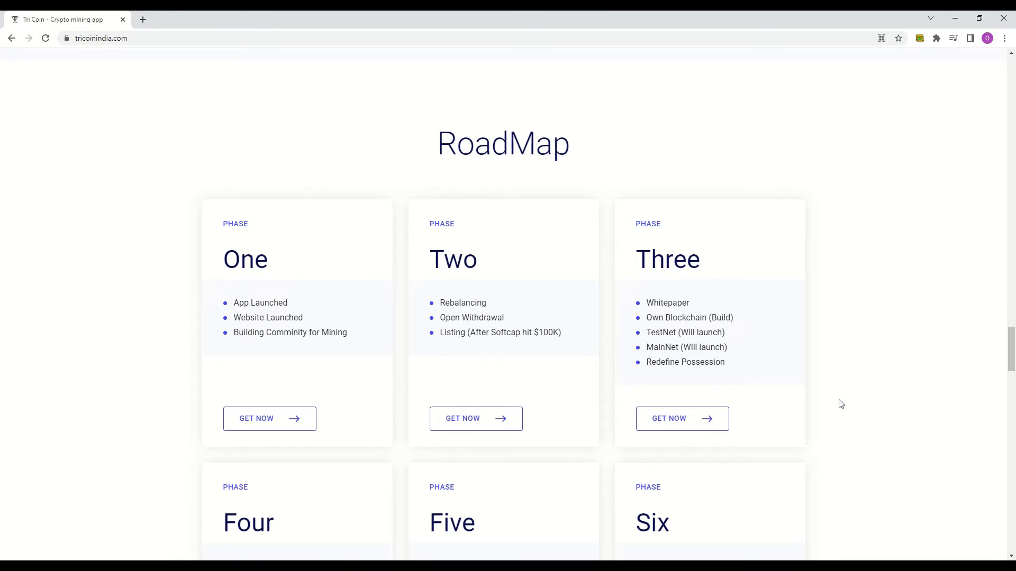
pyautogui.moveTo(832, 391)
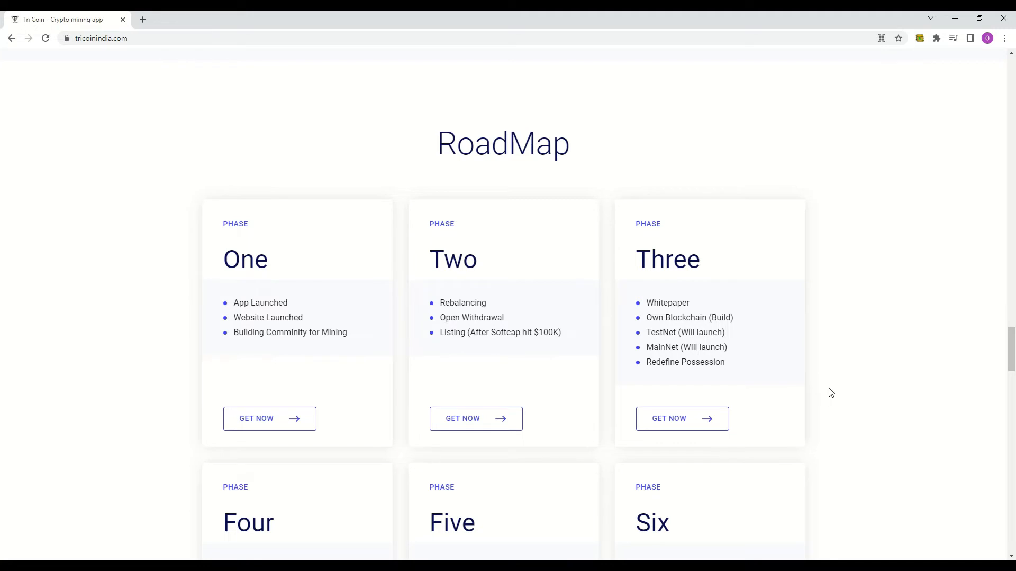
# Step: Scroll to show RoadMap phases Four to Six: ecosystem, AI integration, Core-v2, NFT and gaming
pyautogui.scroll(-3)
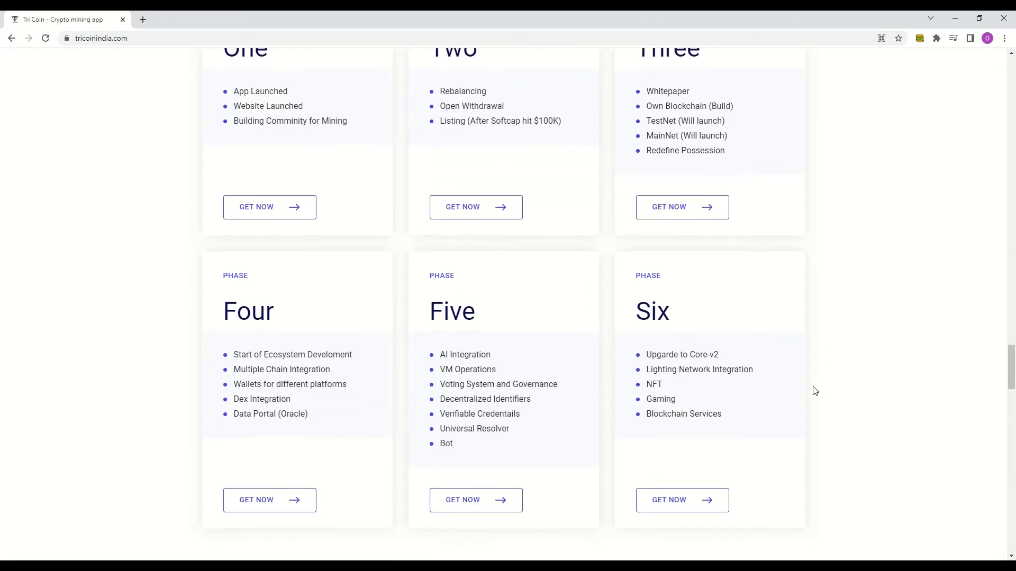
pyautogui.moveTo(353, 402)
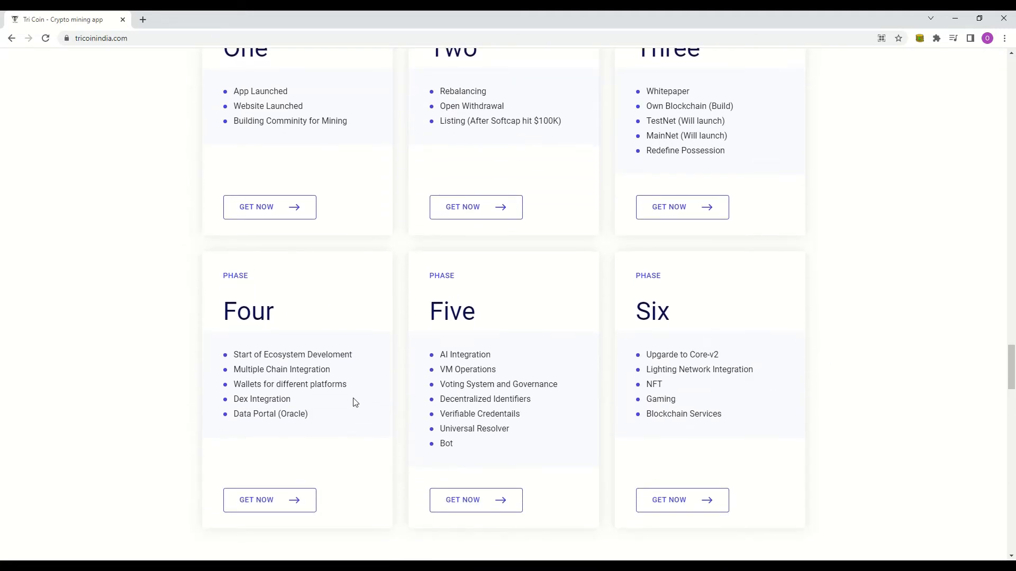
pyautogui.moveTo(463, 466)
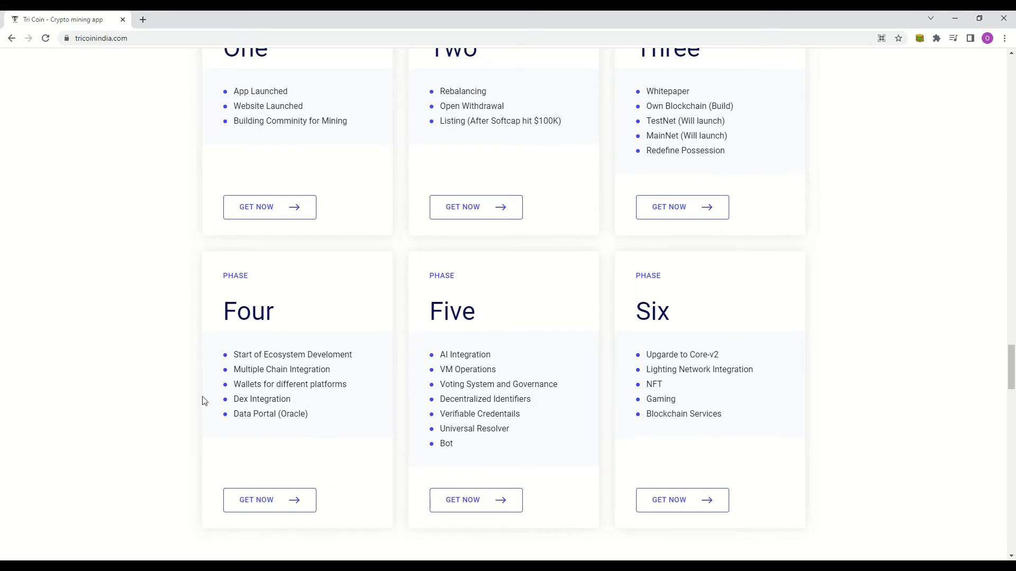
pyautogui.moveTo(476, 380)
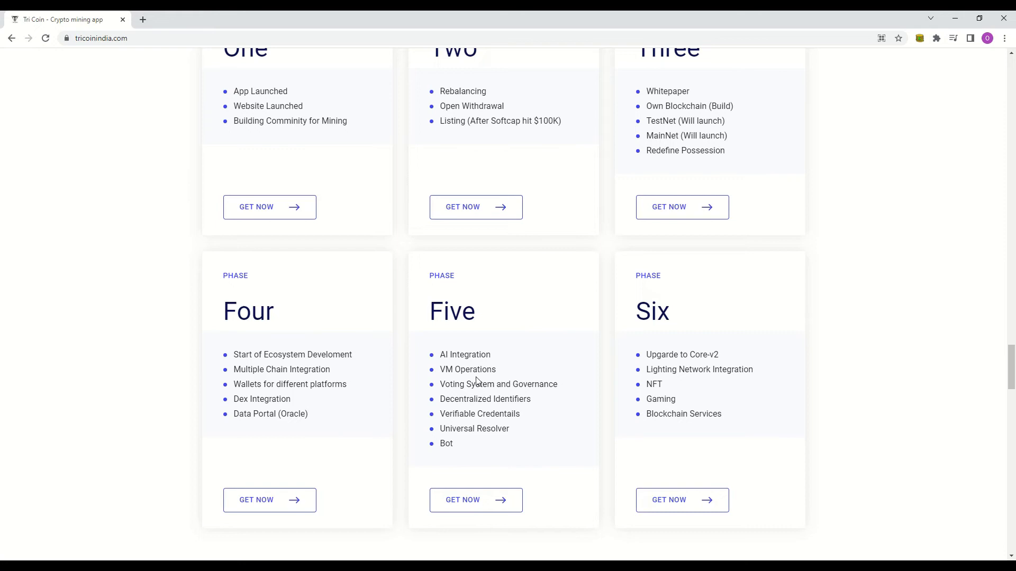
pyautogui.moveTo(710, 341)
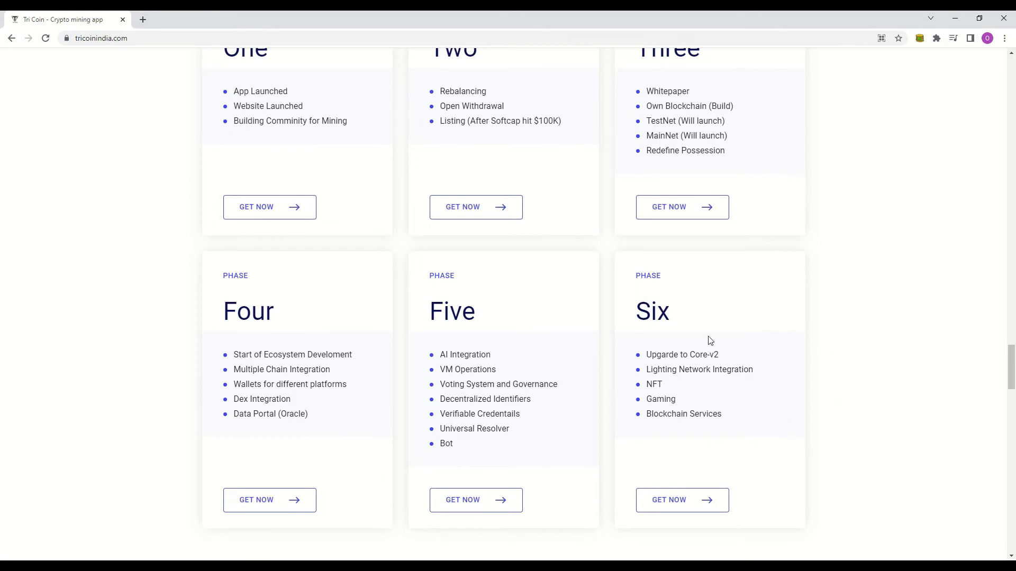
pyautogui.moveTo(813, 451)
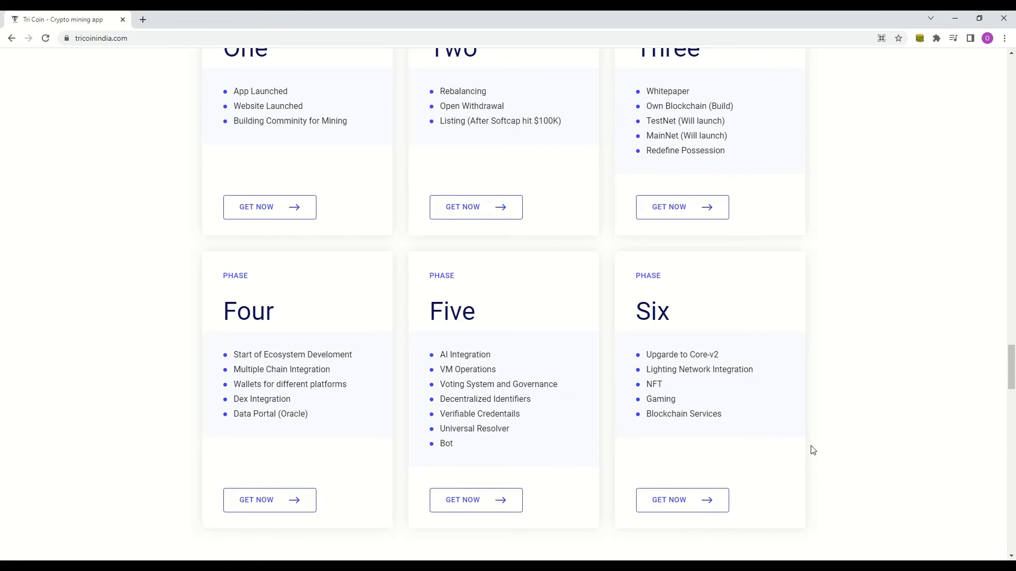
pyautogui.moveTo(993, 437)
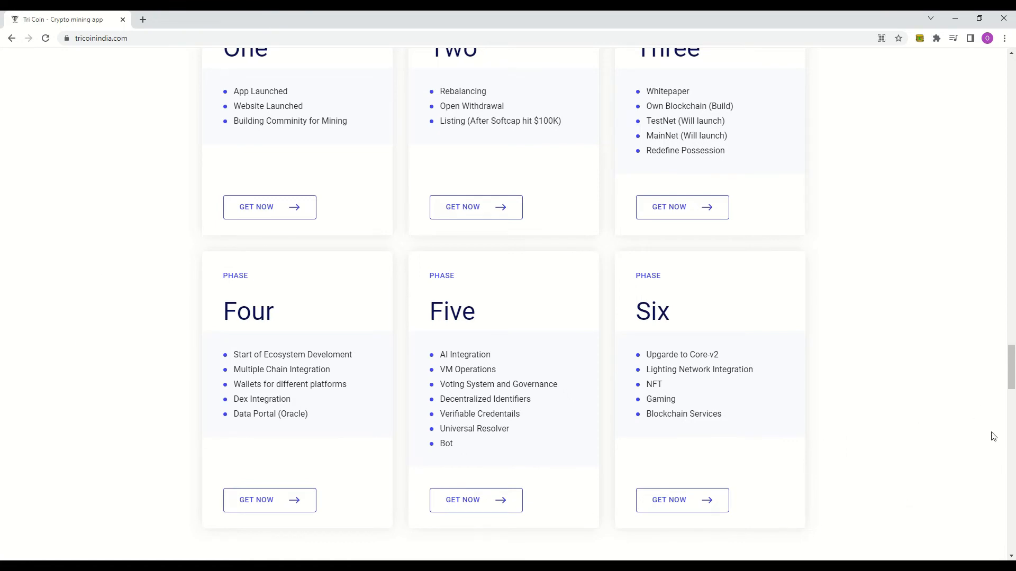
pyautogui.moveTo(873, 203)
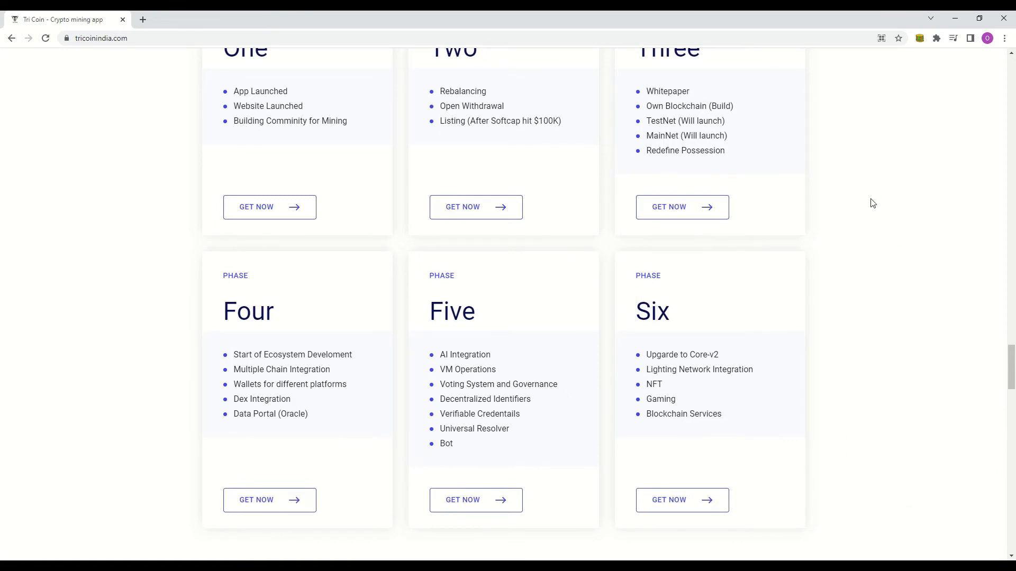
pyautogui.moveTo(525, 96)
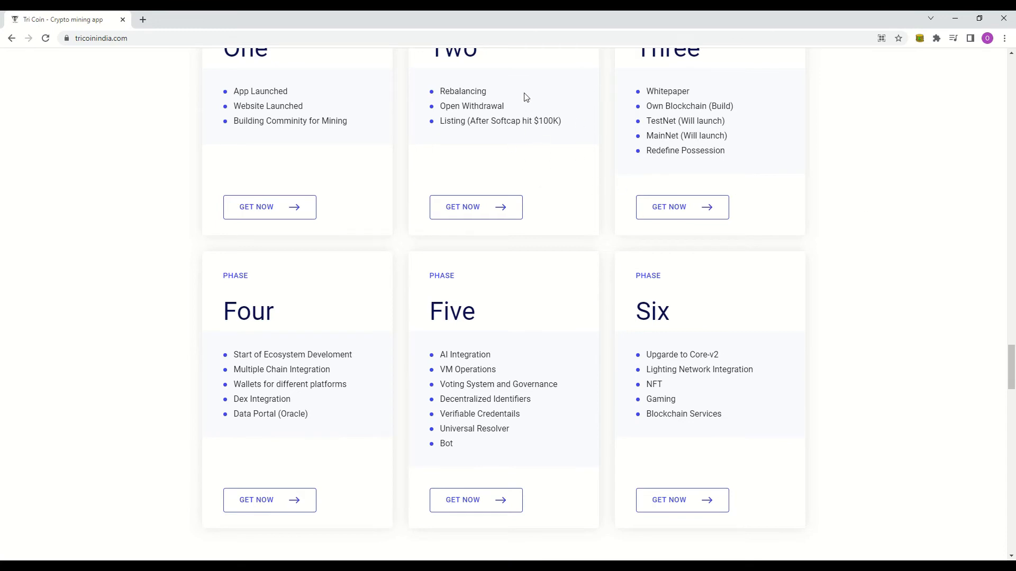
pyautogui.scroll(3)
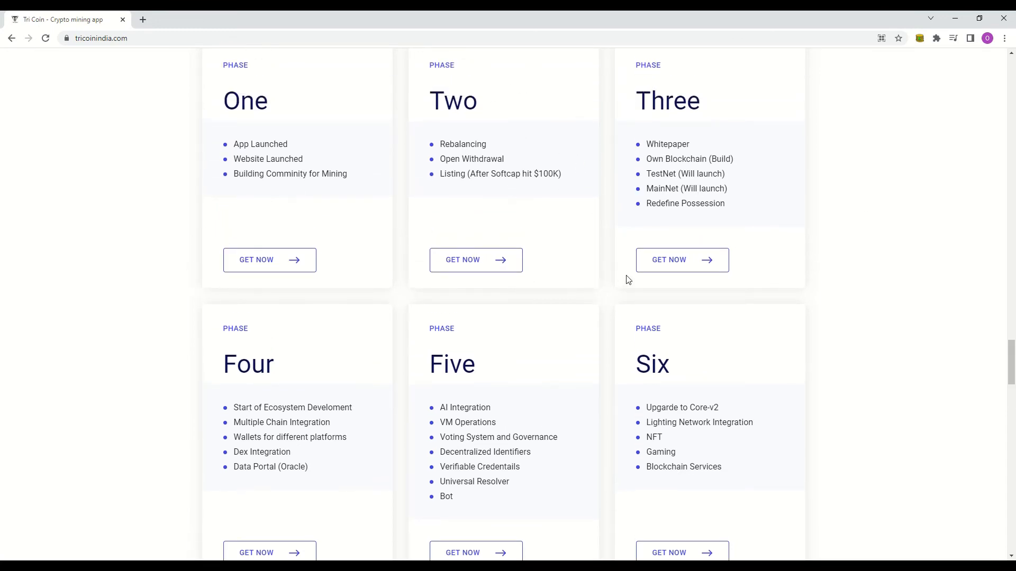
pyautogui.moveTo(499, 280)
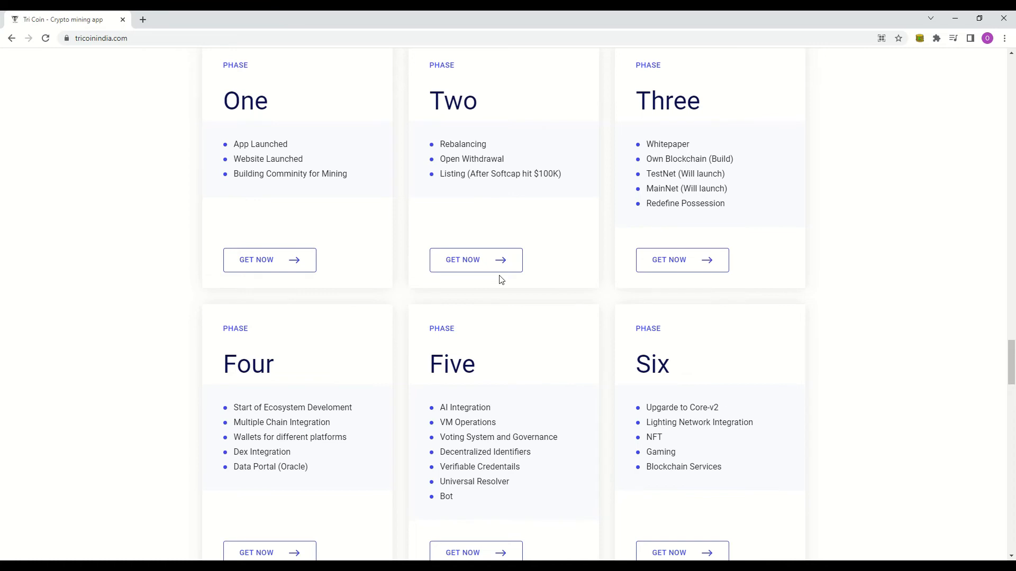
# Step: Scroll past the Influencers banner to the Download now App Store and Google Play badges
pyautogui.scroll(-3)
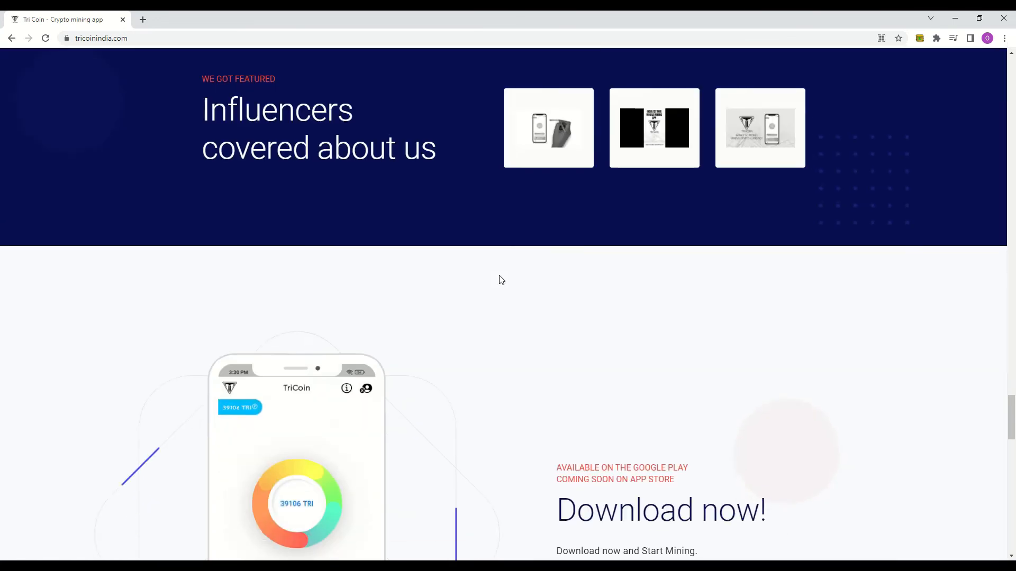
pyautogui.scroll(-3)
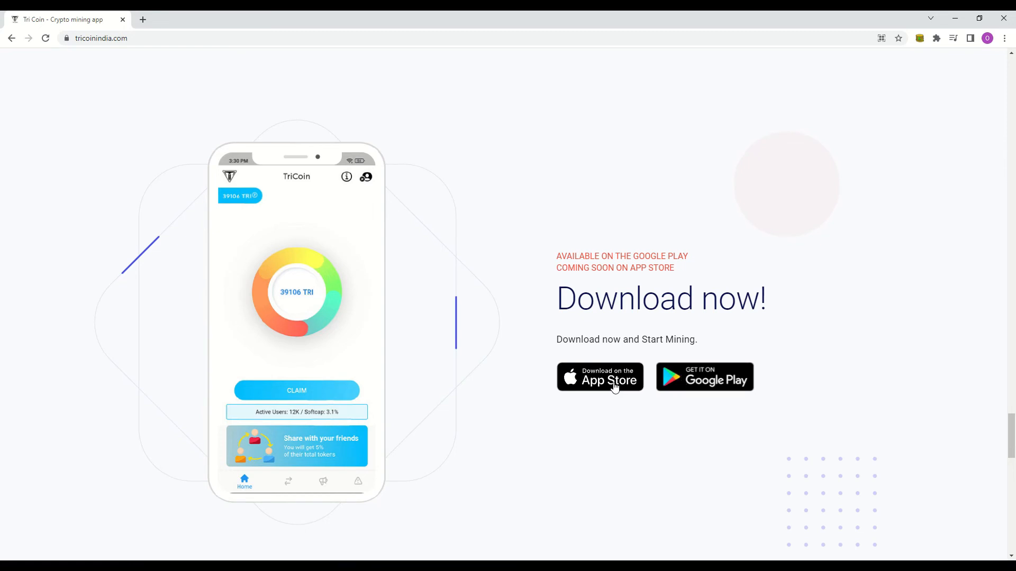
pyautogui.moveTo(681, 383)
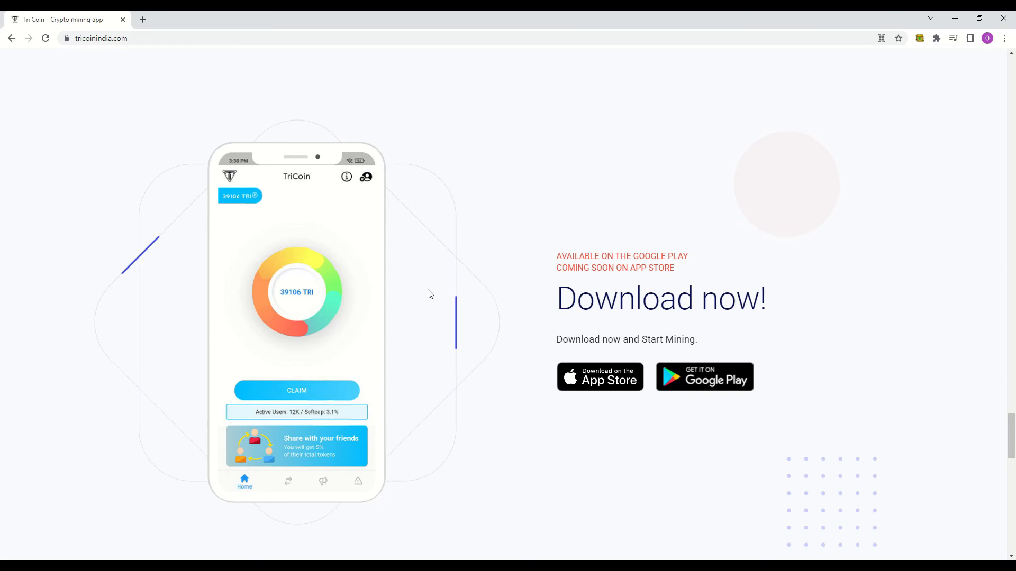
# Step: Expand the FAQ answers for What is TRI Coin, energy consumption and the contract address
pyautogui.scroll(-3)
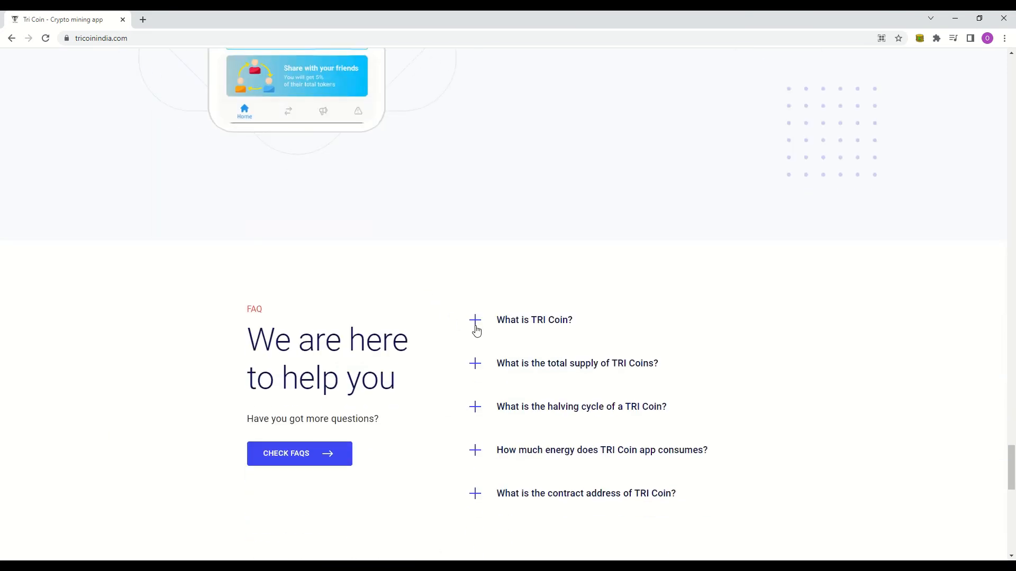
pyautogui.click(475, 320)
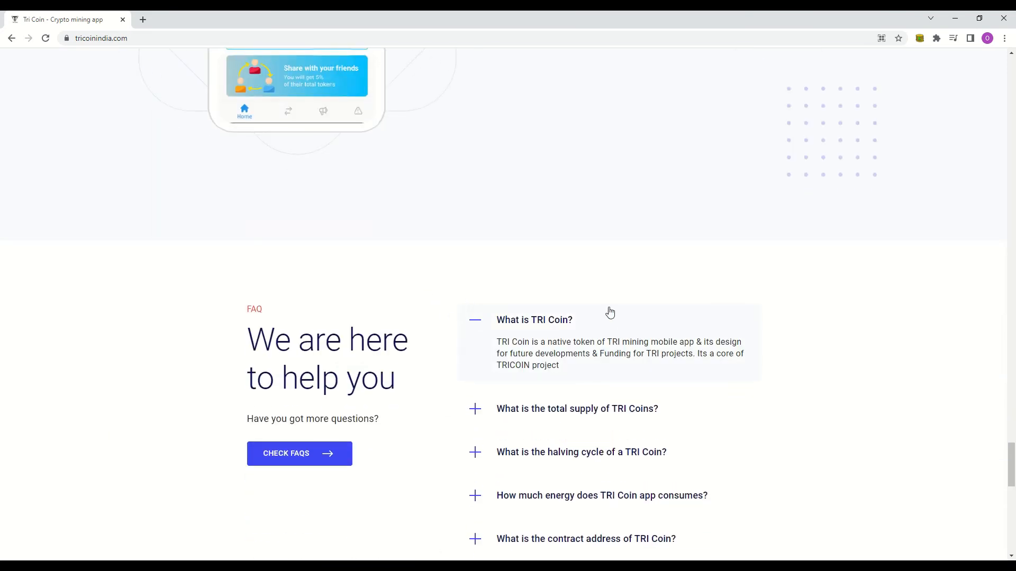
pyautogui.moveTo(467, 404)
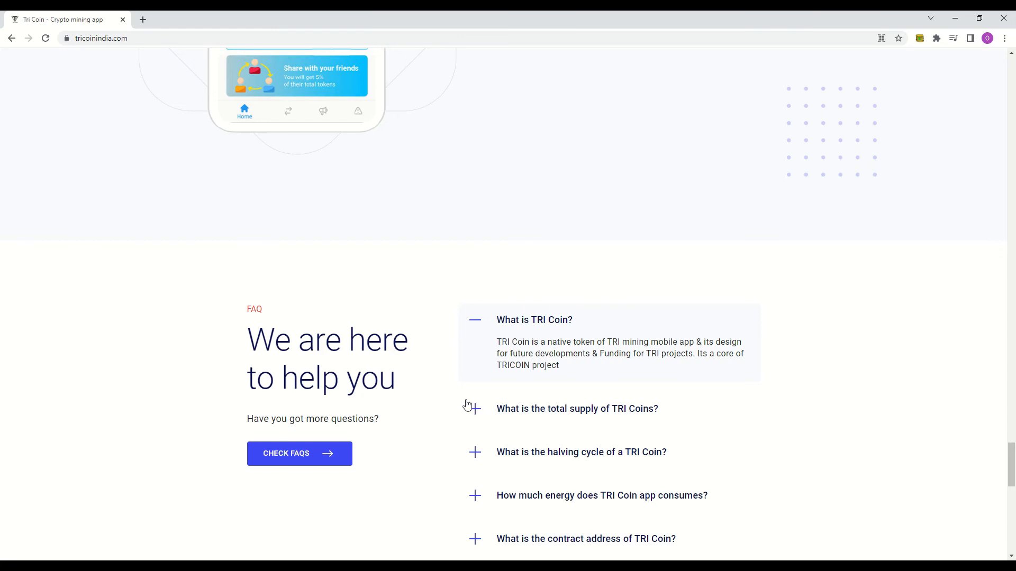
pyautogui.moveTo(399, 322)
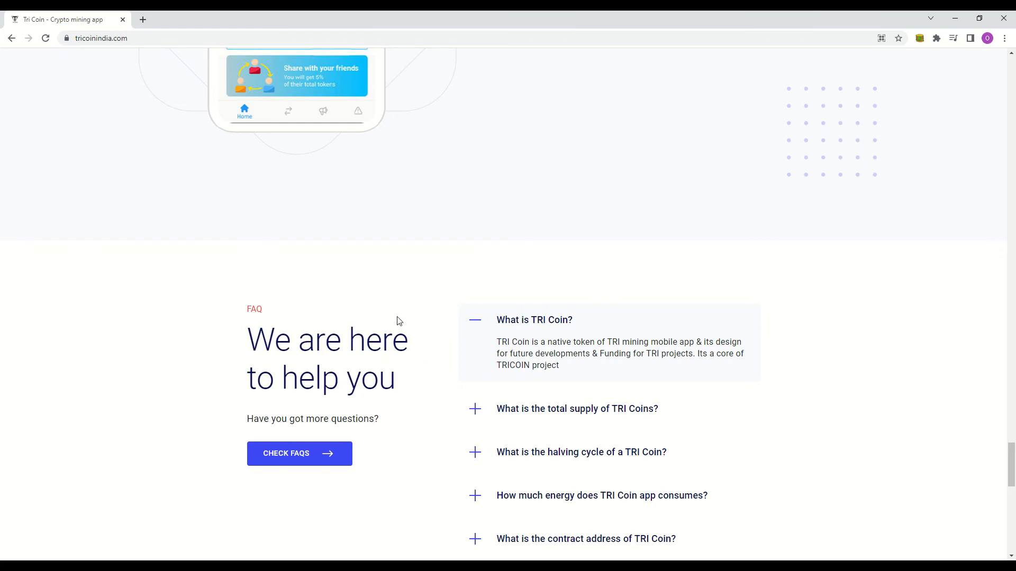
pyautogui.scroll(-3)
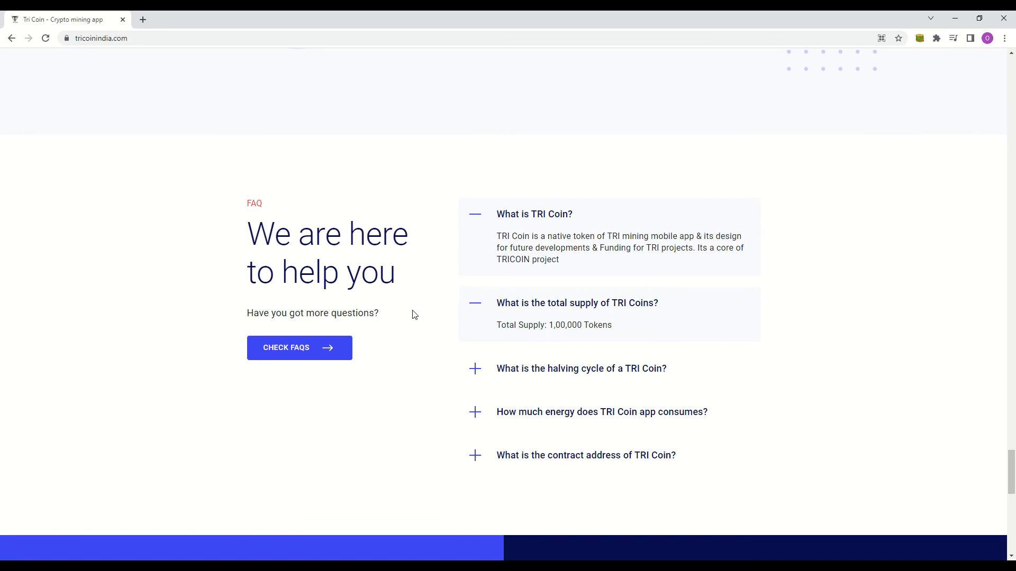
pyautogui.moveTo(482, 384)
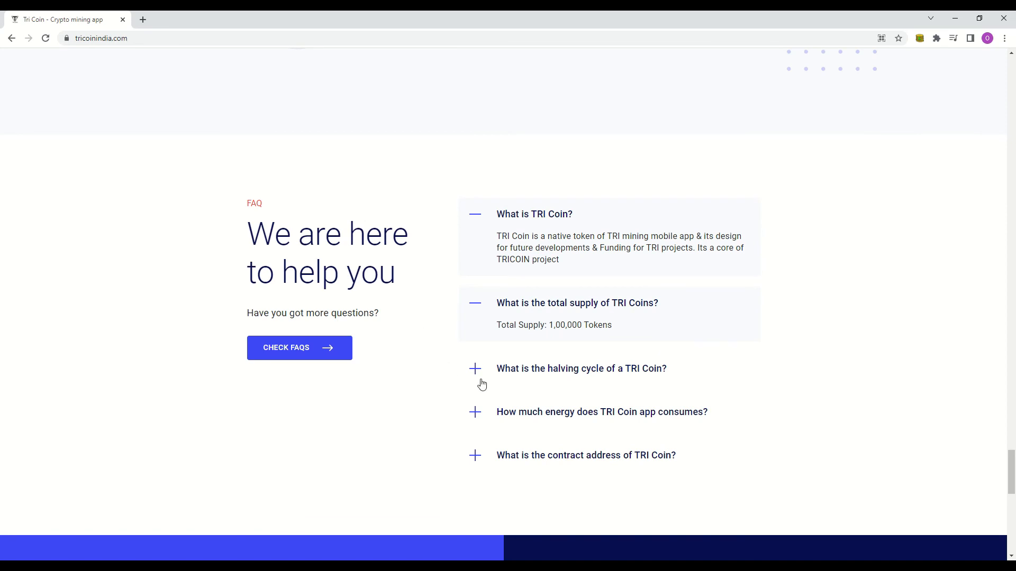
pyautogui.moveTo(482, 380)
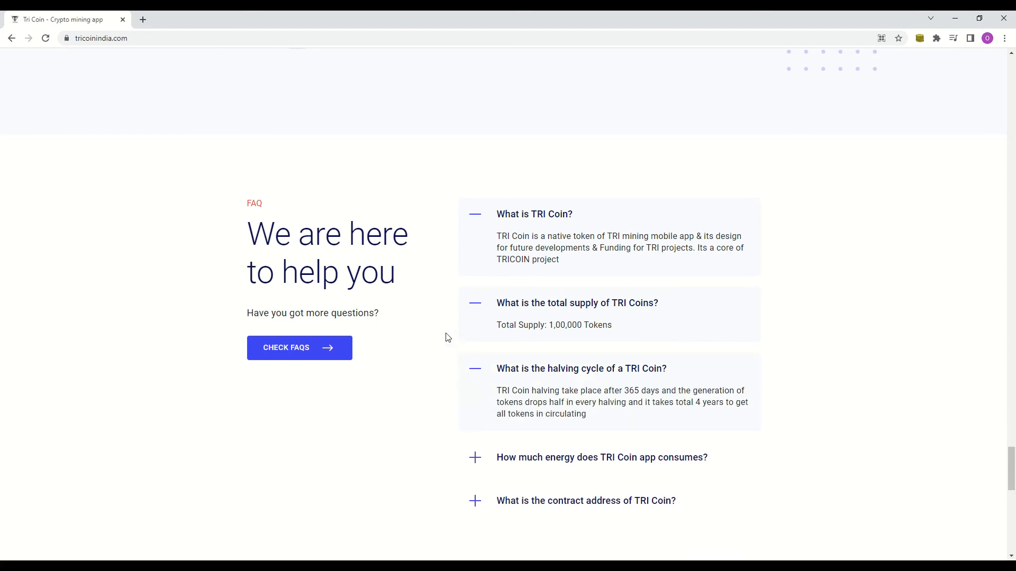
pyautogui.moveTo(506, 372)
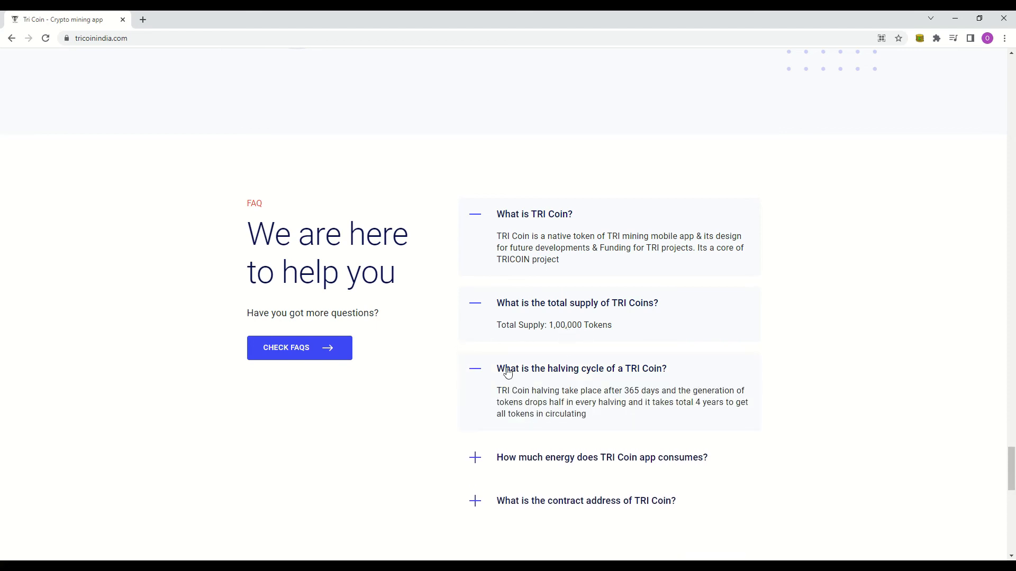
pyautogui.moveTo(505, 363)
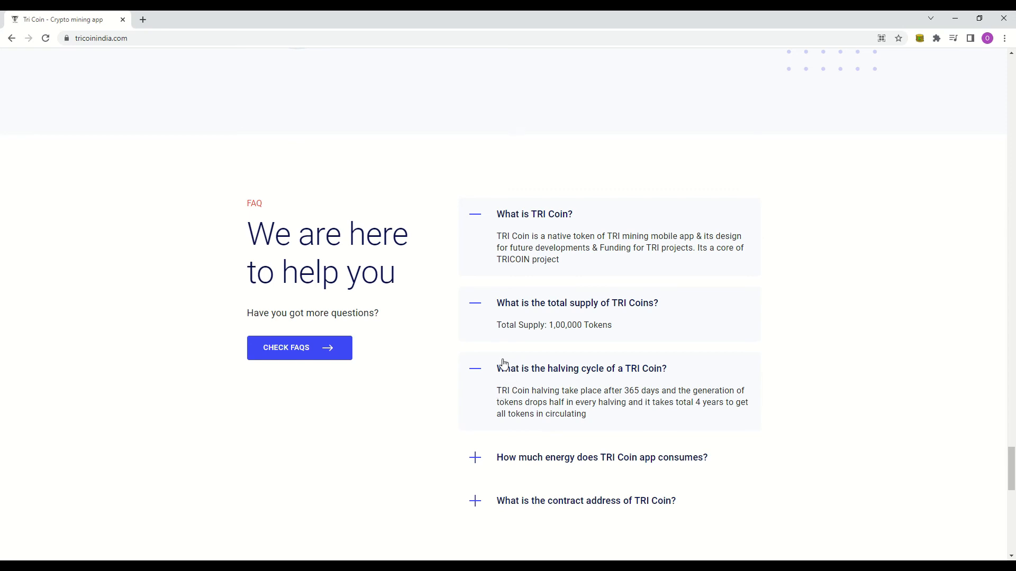
pyautogui.moveTo(774, 417)
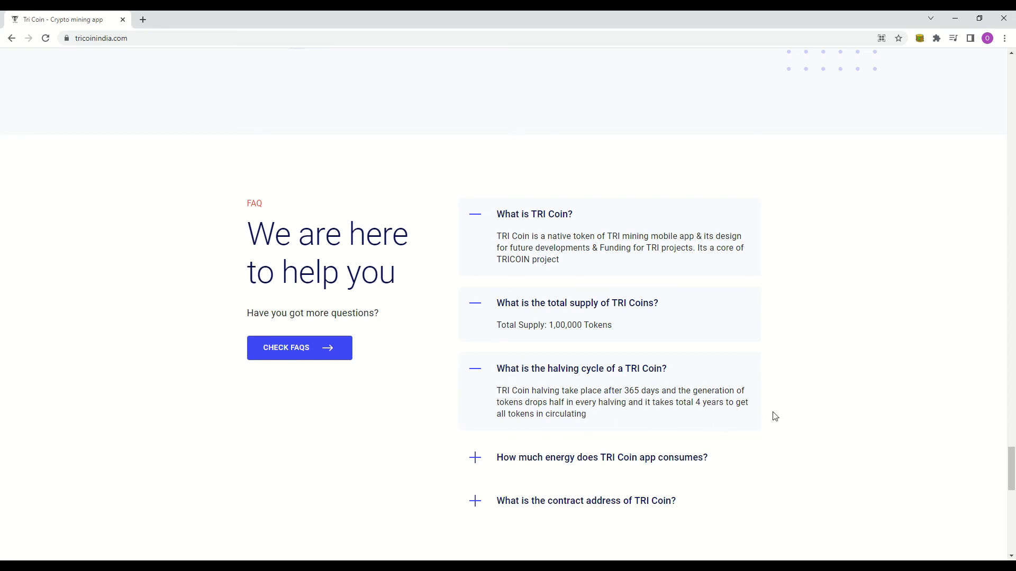
pyautogui.moveTo(472, 457)
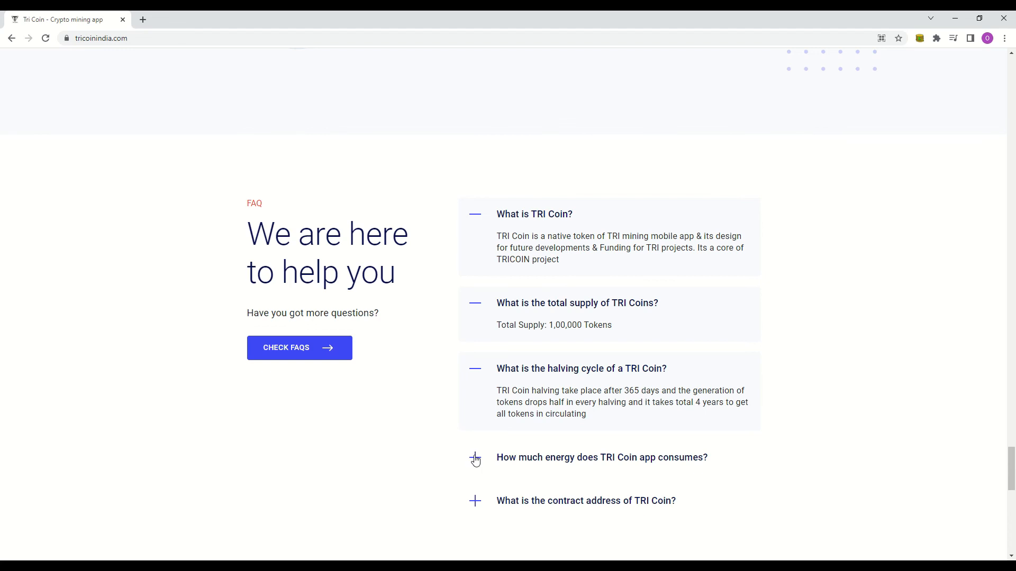
pyautogui.click(474, 457)
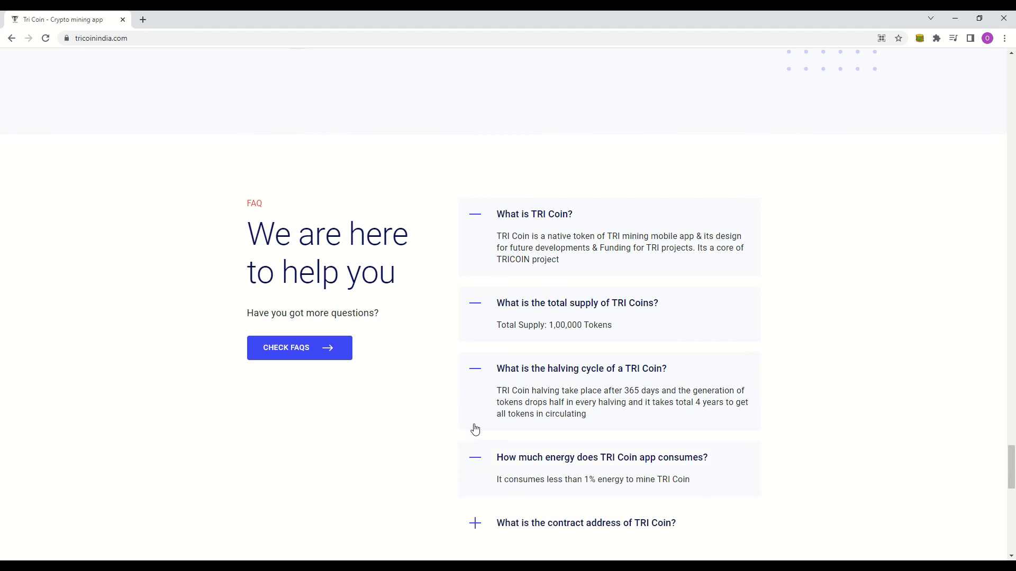
pyautogui.scroll(-3)
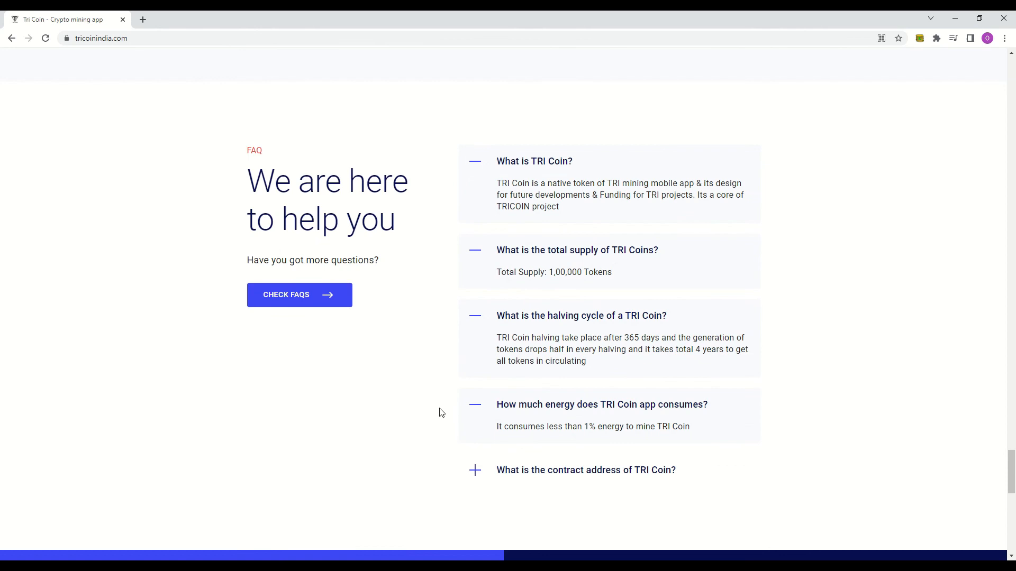
pyautogui.moveTo(476, 477)
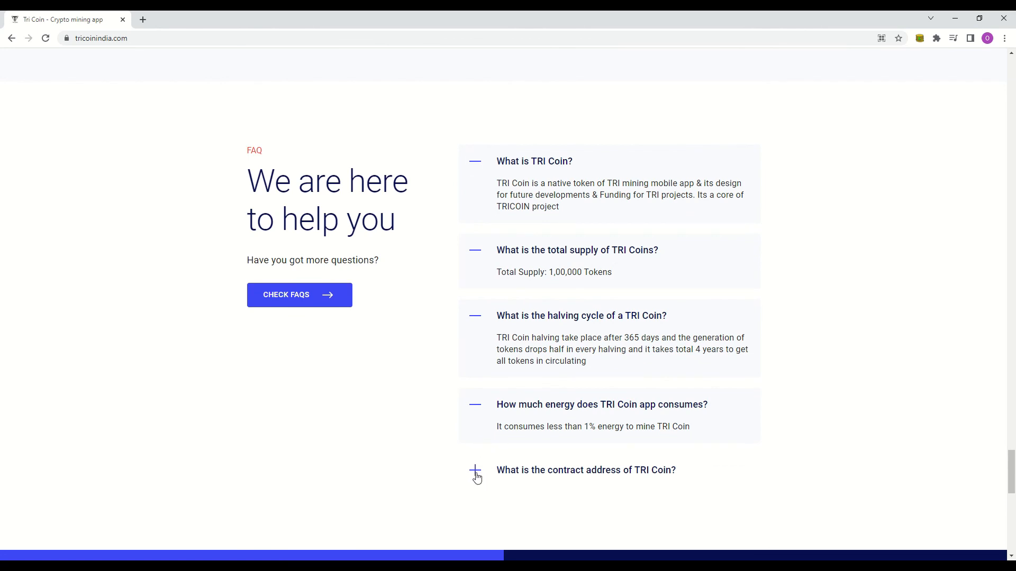
pyautogui.click(474, 470)
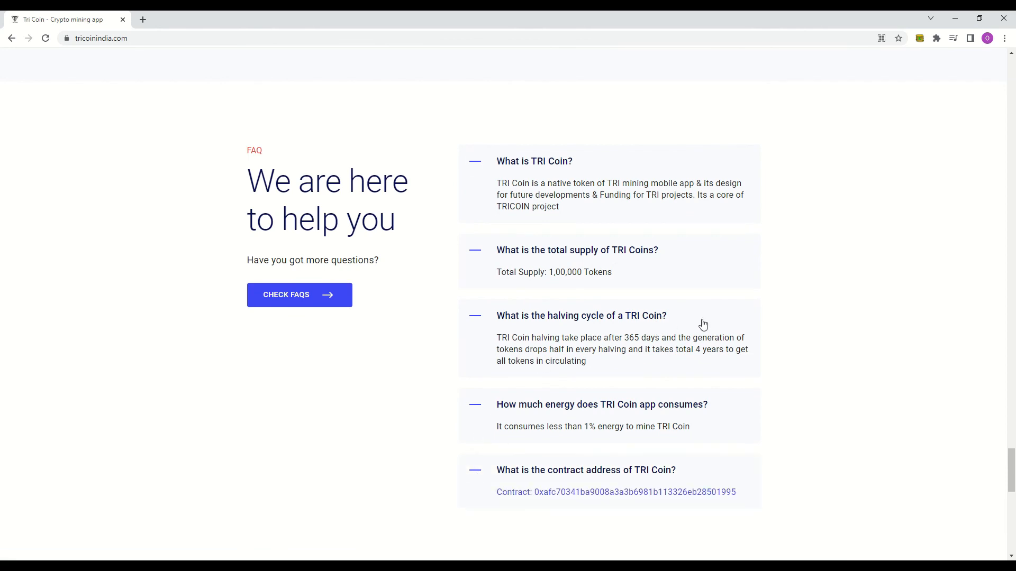
pyautogui.scroll(3)
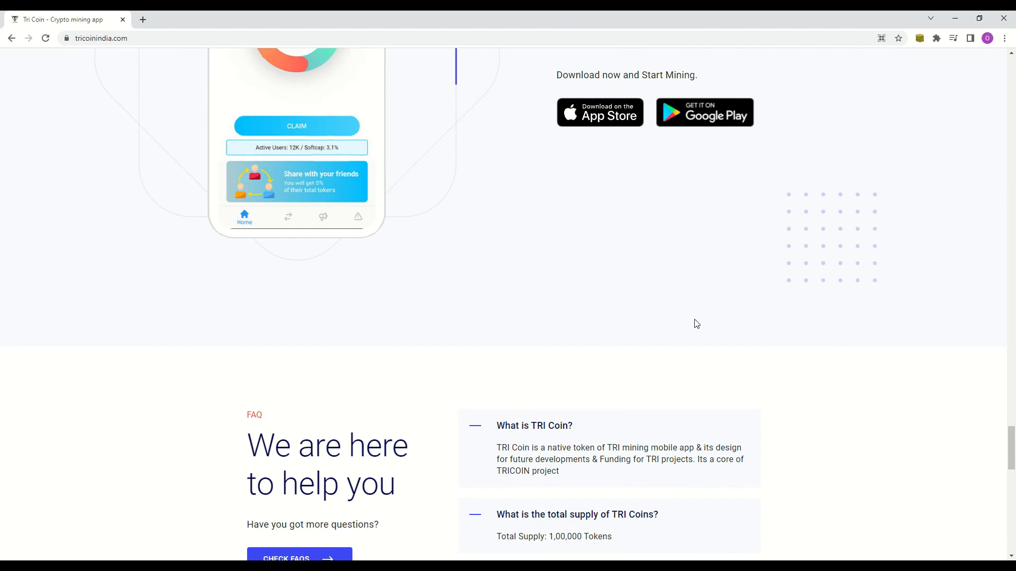
# Step: Scroll back up to the TRICOIN: Crypto Mining App hero at the top of the homepage
pyautogui.scroll(3)
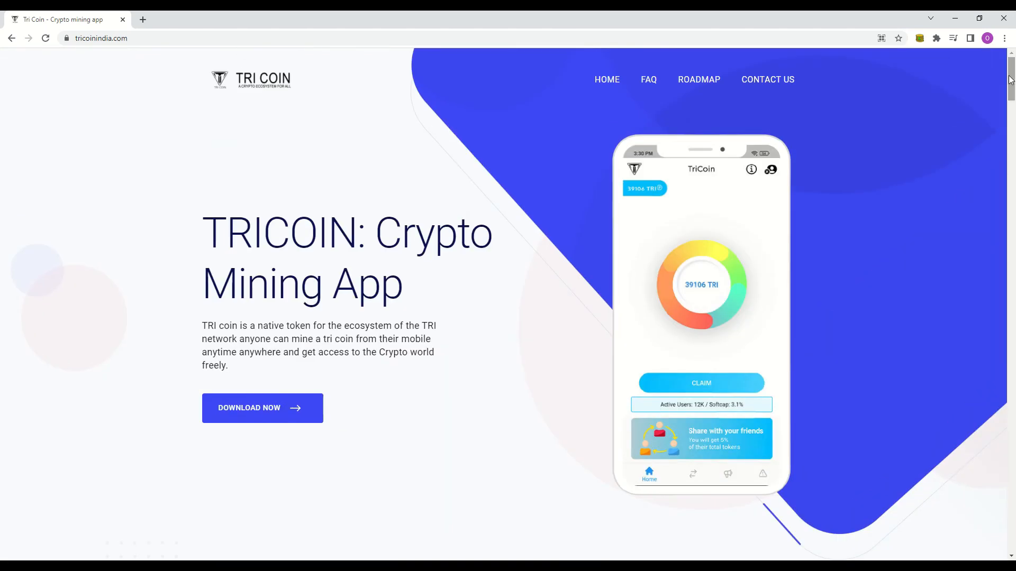
pyautogui.moveTo(768, 208)
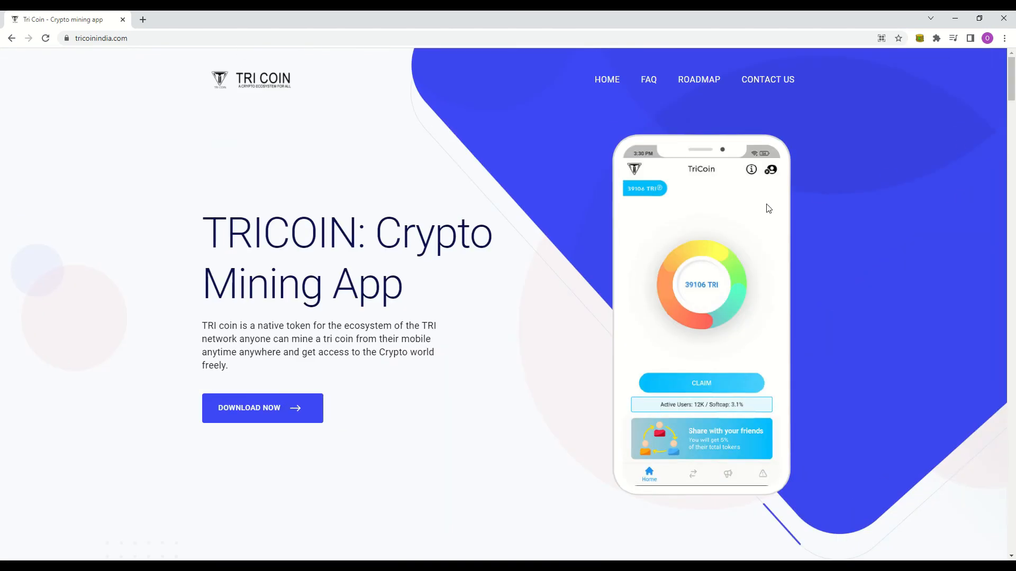